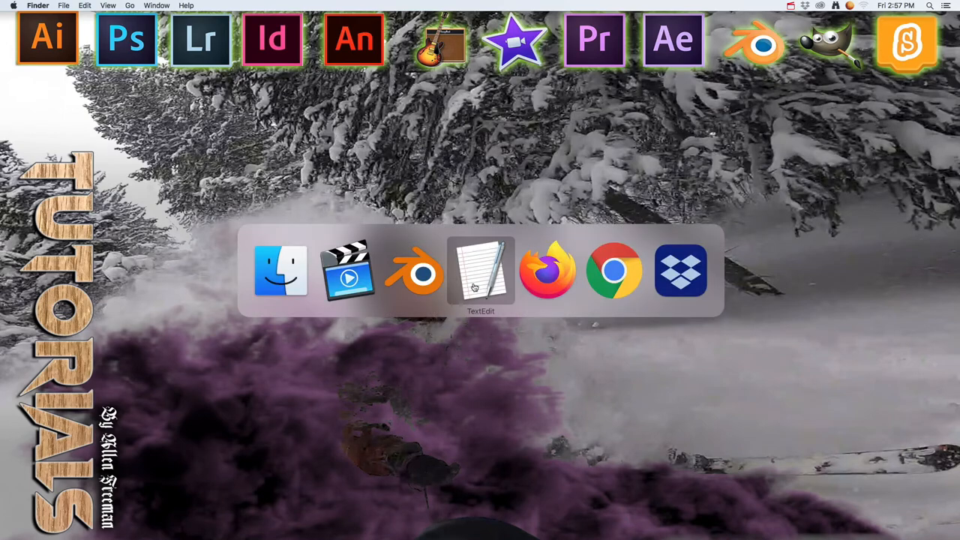
Step: Switch to the Blender solar system file and frame the Sun and all three planets in view
click(479, 270)
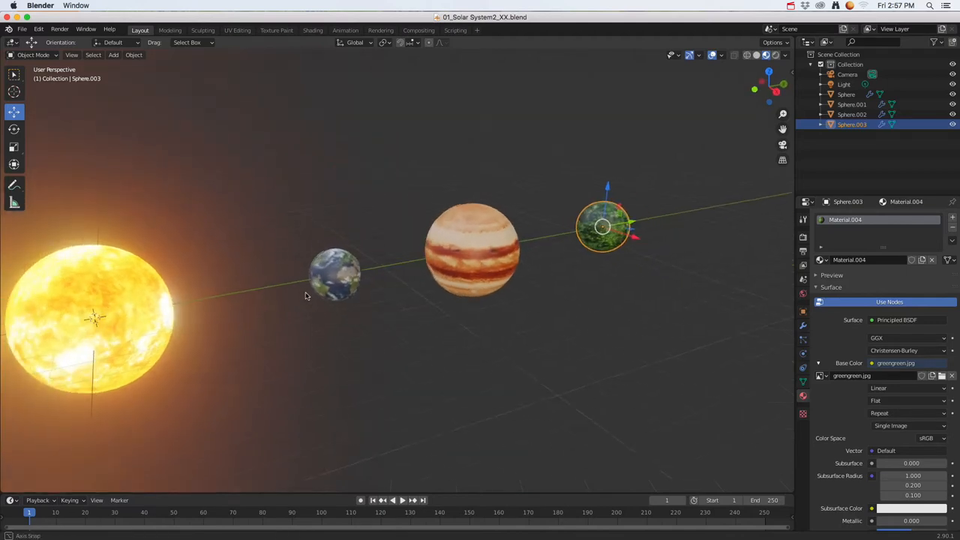
drag(306, 296, 270, 300)
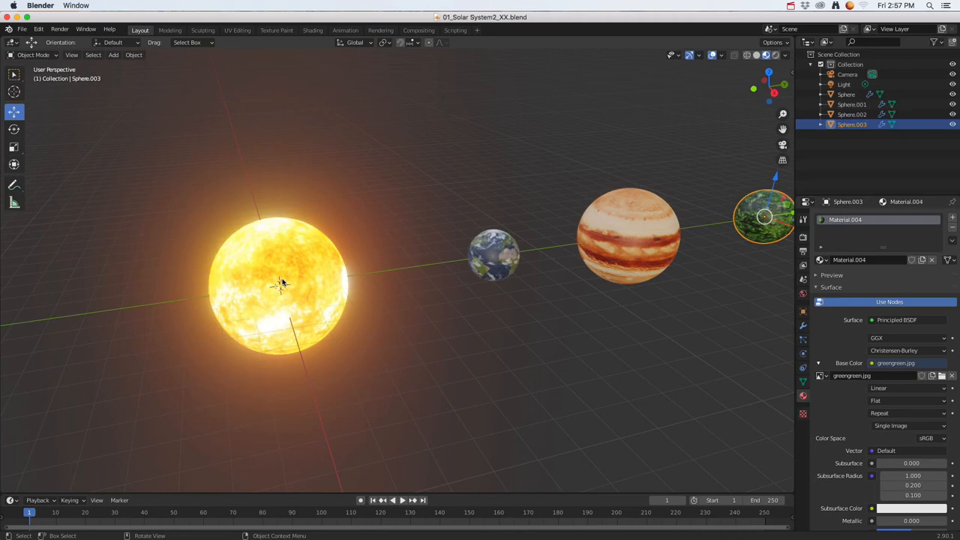
mouse_move(328, 283)
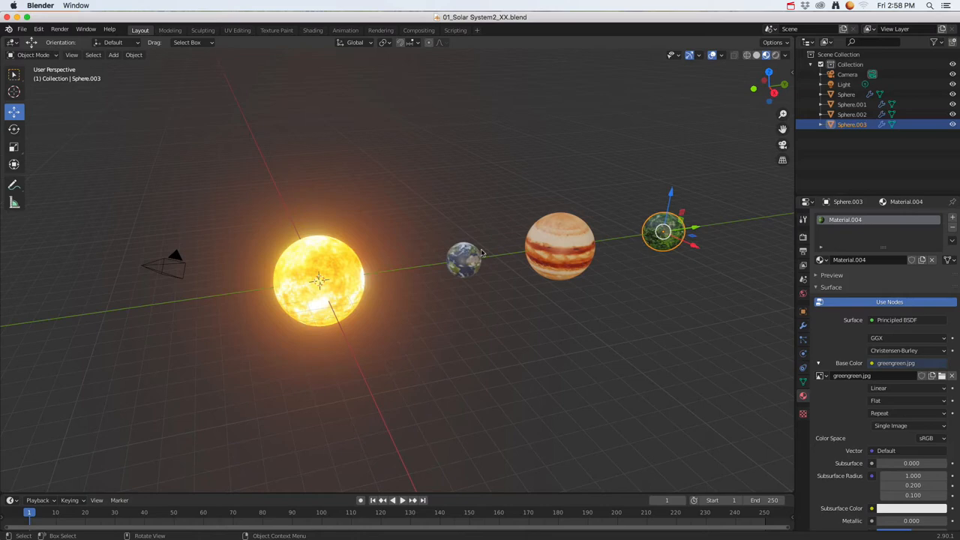
mouse_move(663, 233)
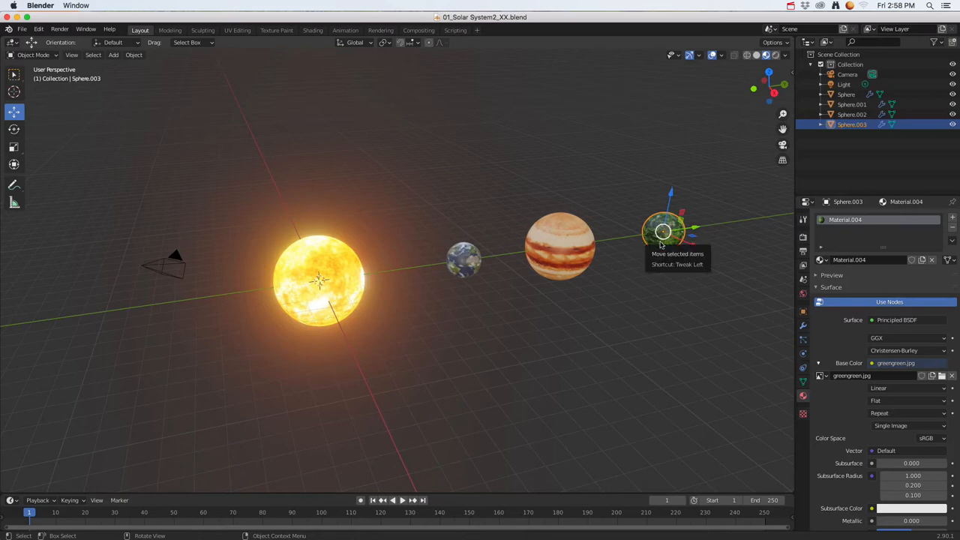
mouse_move(586, 247)
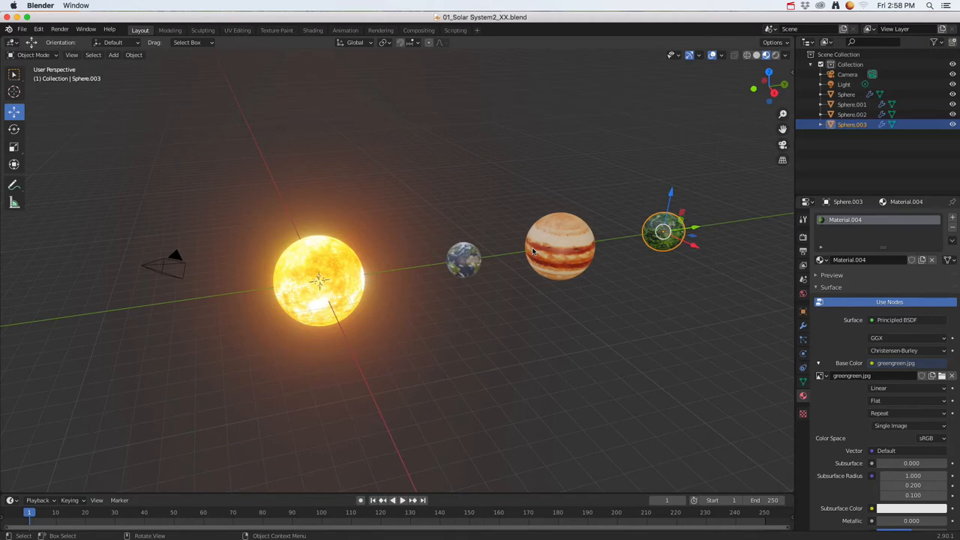
mouse_move(390, 286)
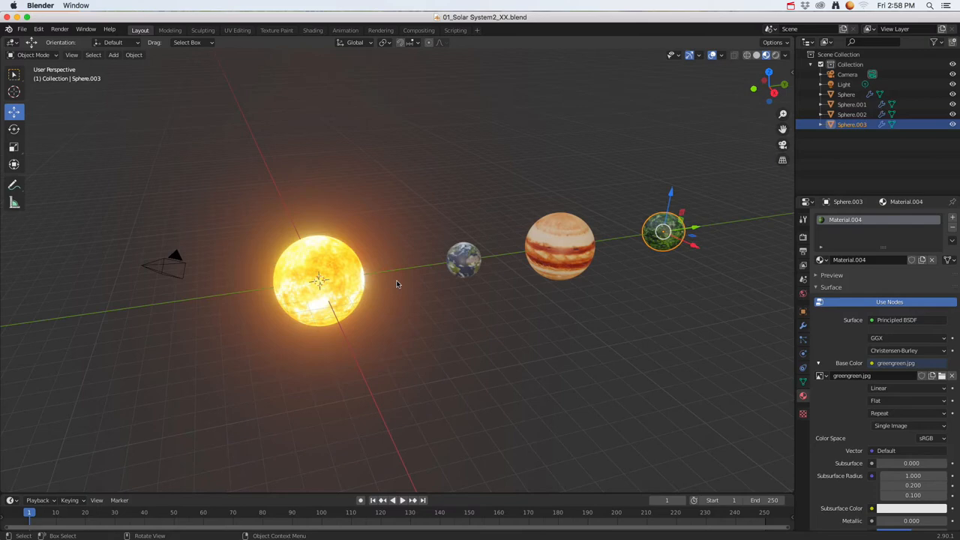
drag(397, 300, 412, 269)
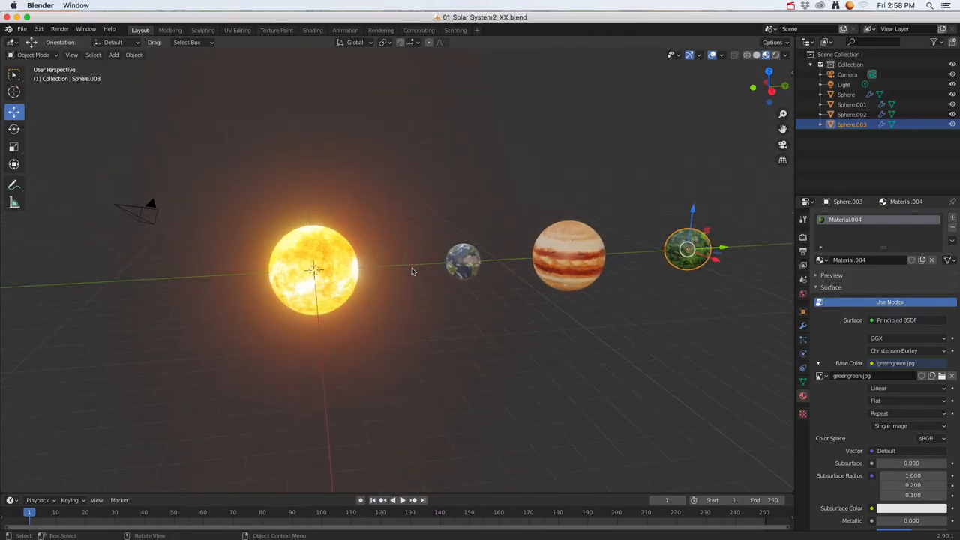
mouse_move(210, 100)
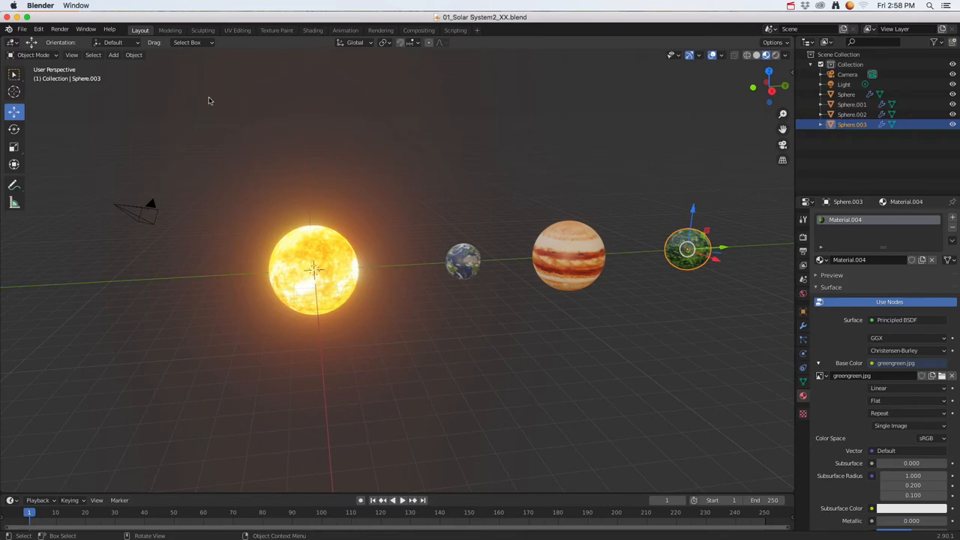
Step: Add a Bezier circle at the Sun and scale it up until it passes through the Earth
click(114, 54)
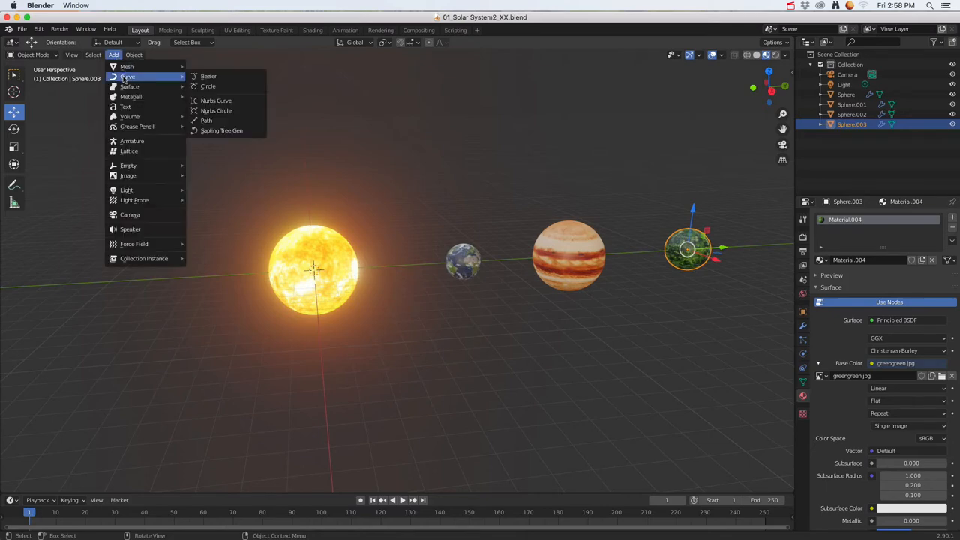
mouse_move(209, 86)
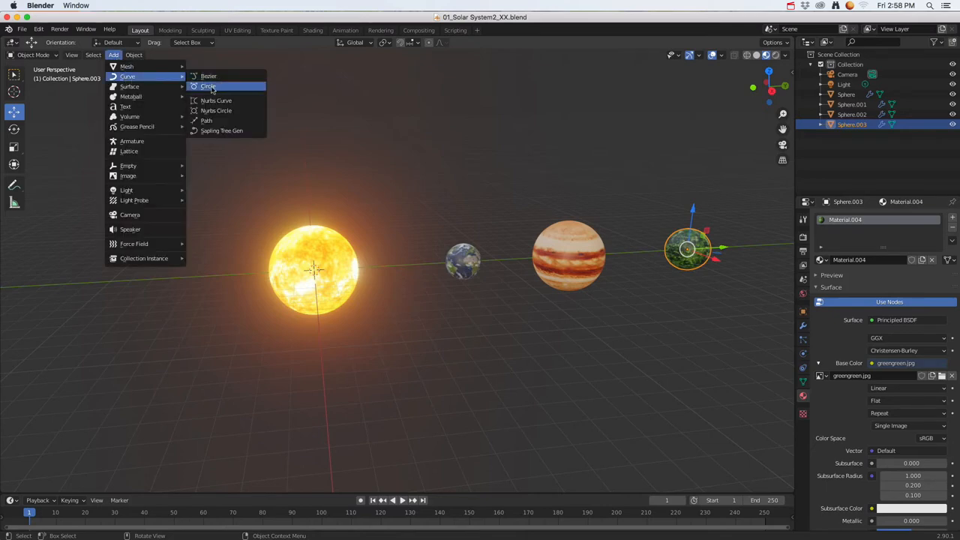
mouse_move(217, 88)
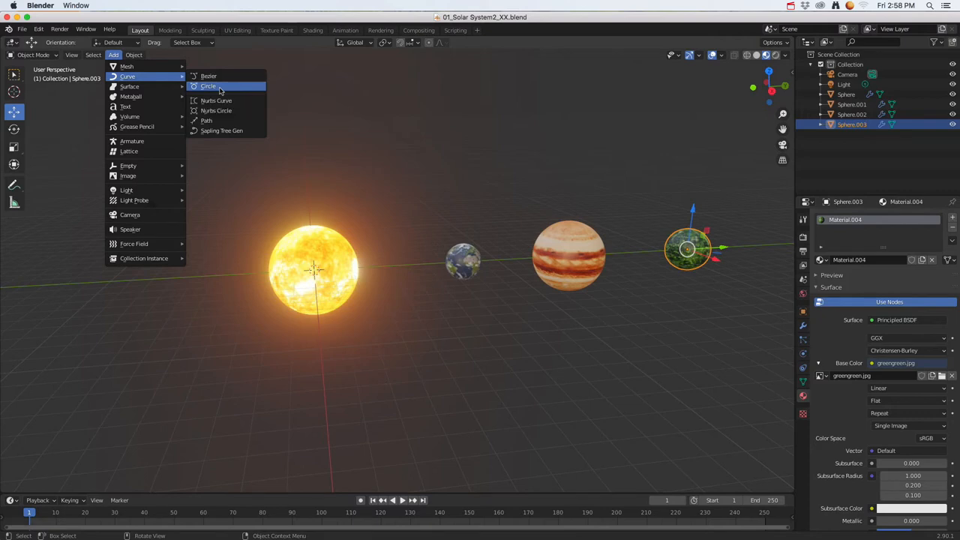
click(208, 75)
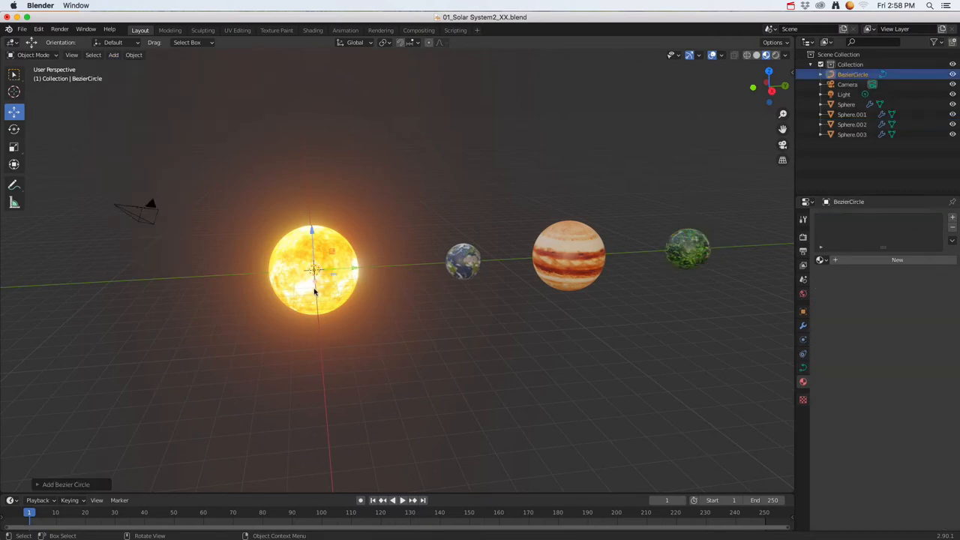
key(s)
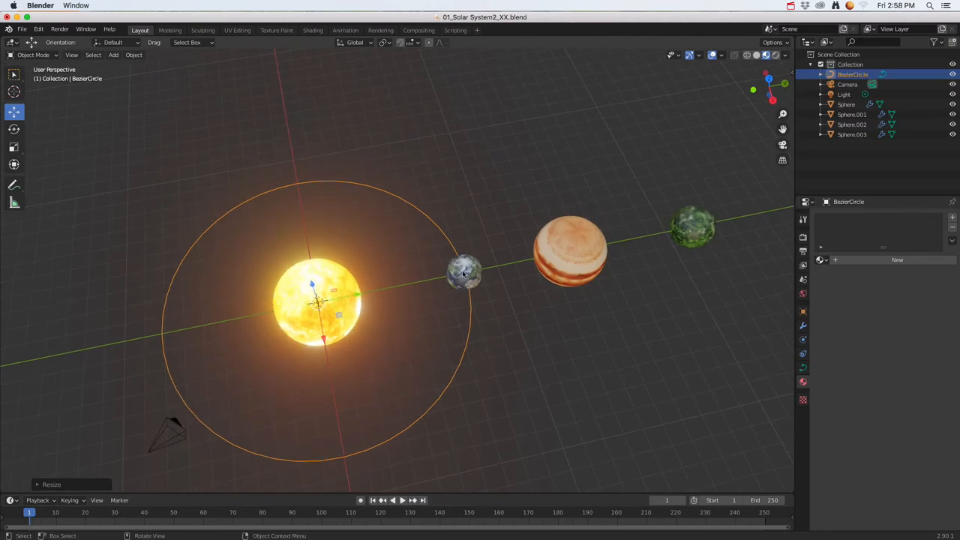
click(464, 273)
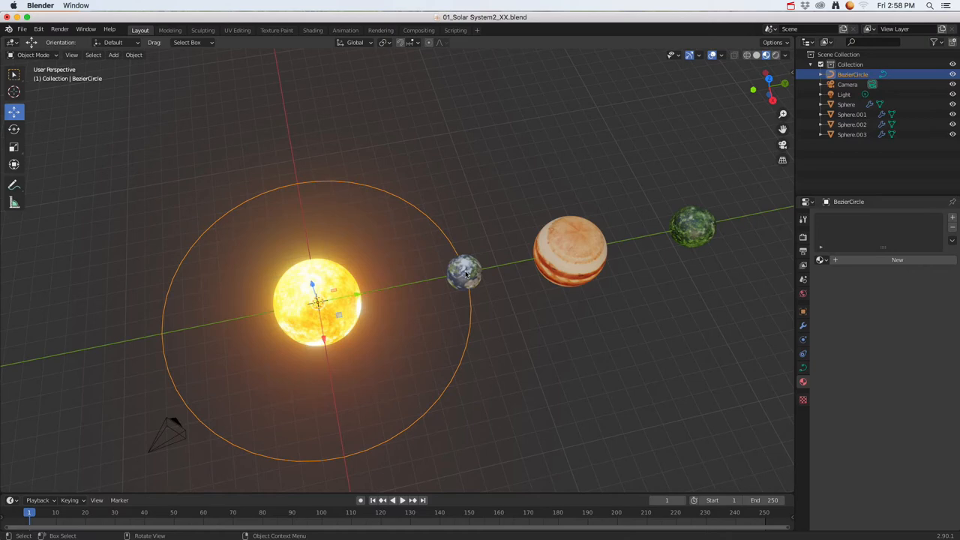
mouse_move(266, 261)
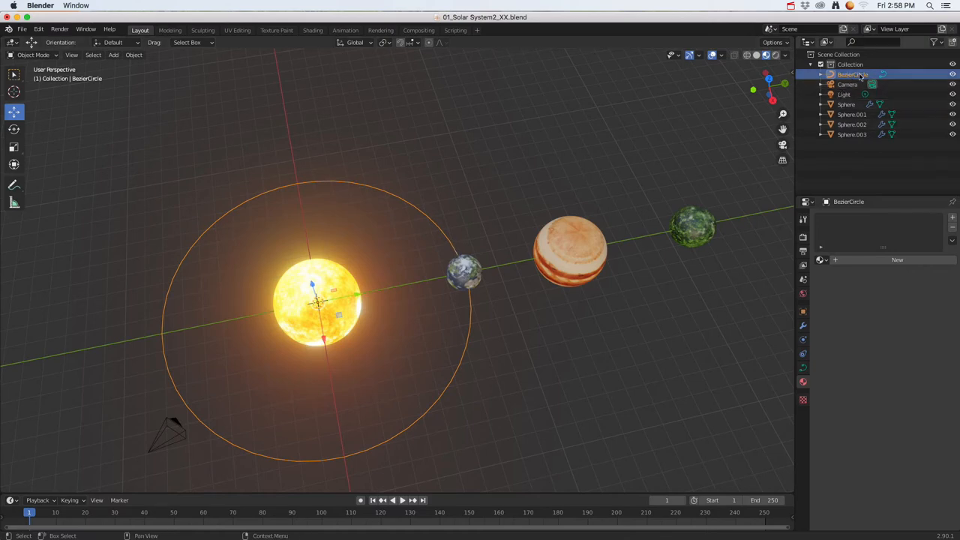
Step: Rename the circle to BezierCircle_earth and name the Earth planet's sphere Earth
double_click(852, 74)
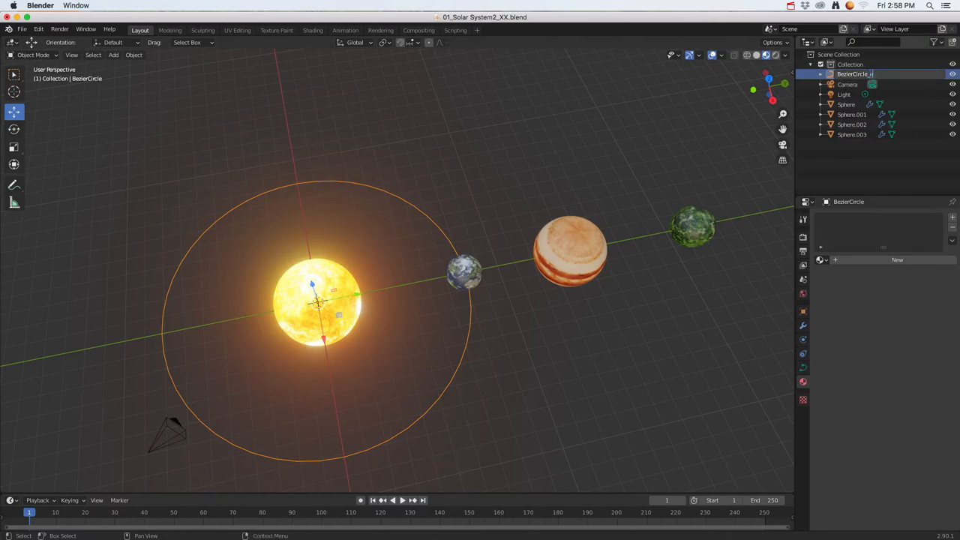
text(earth)
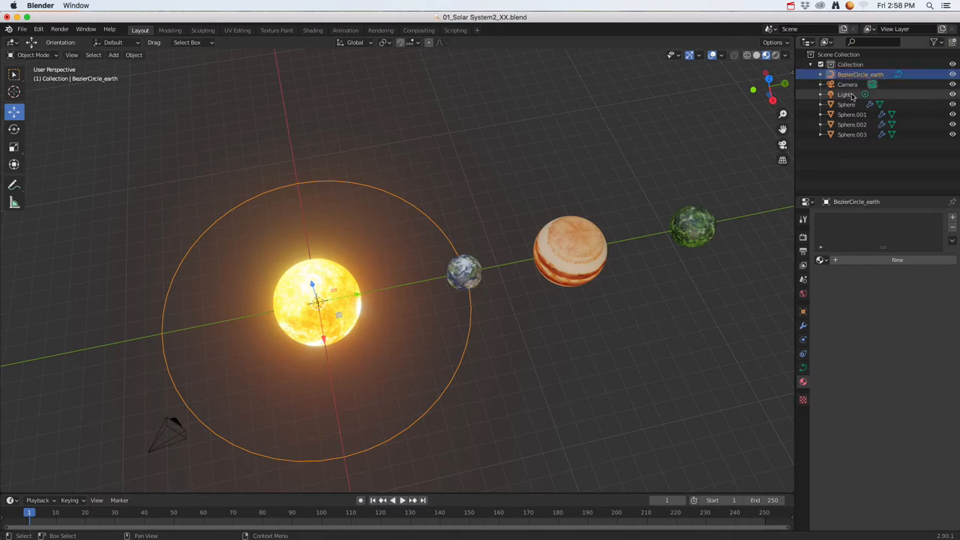
click(463, 272)
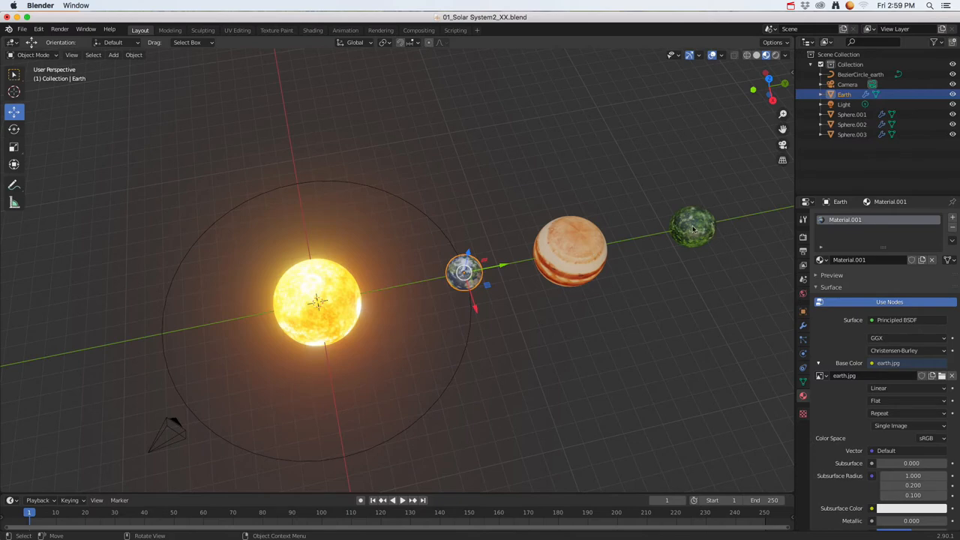
mouse_move(531, 243)
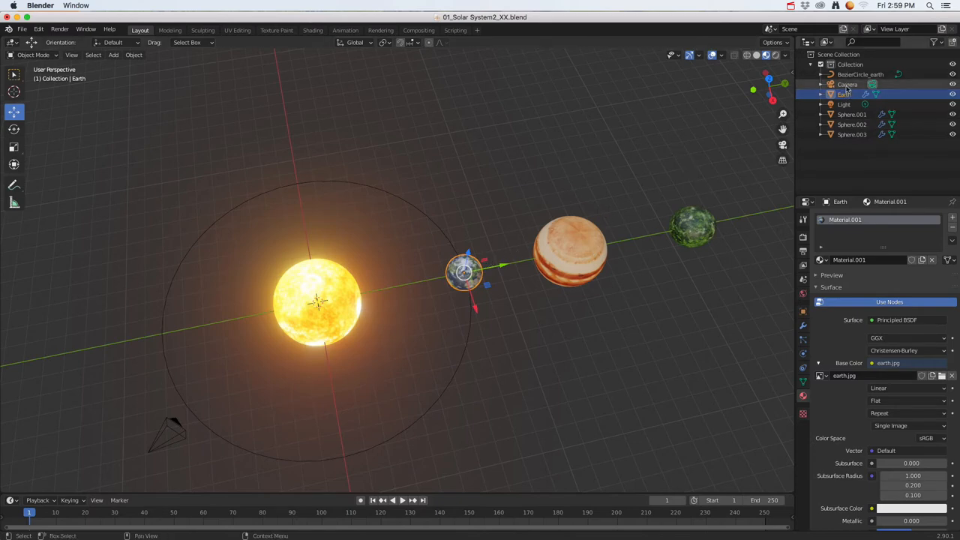
click(846, 93)
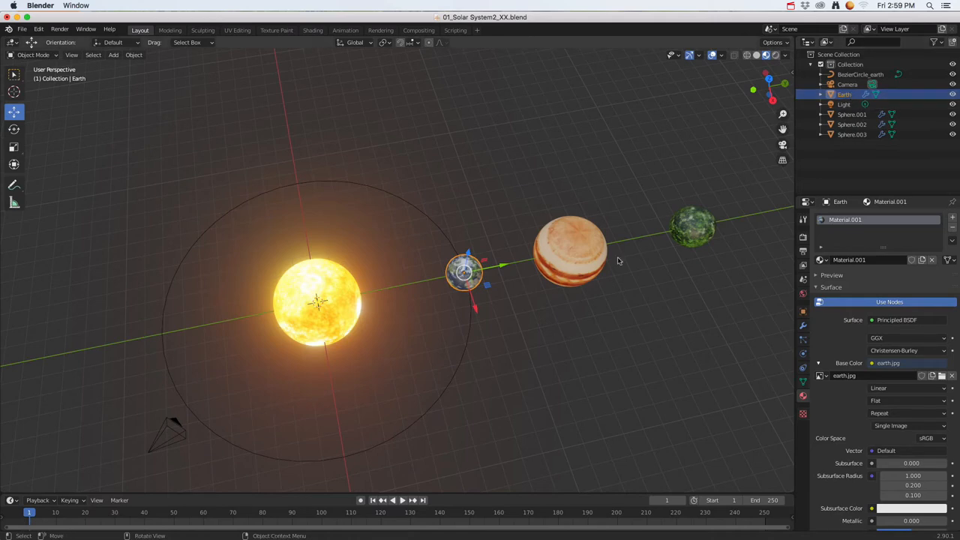
mouse_move(435, 262)
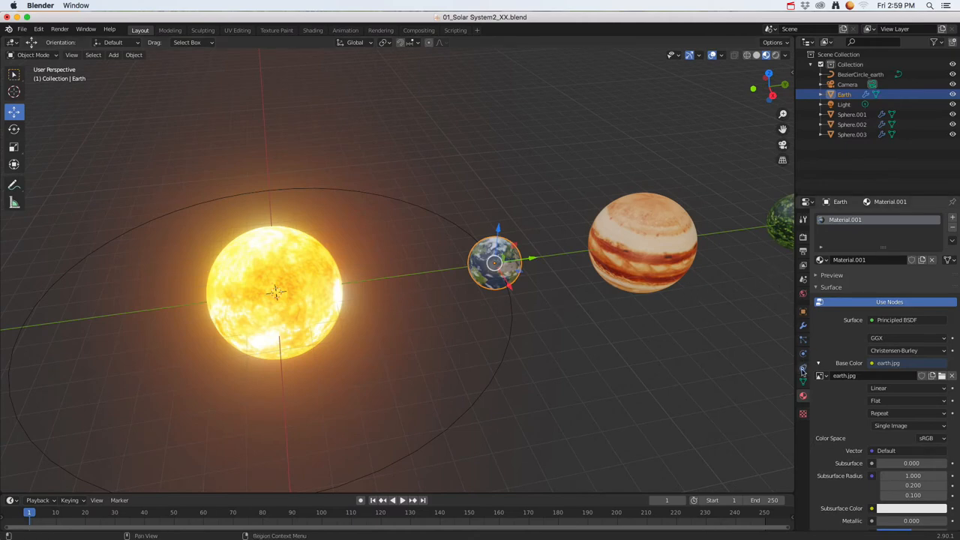
mouse_move(803, 384)
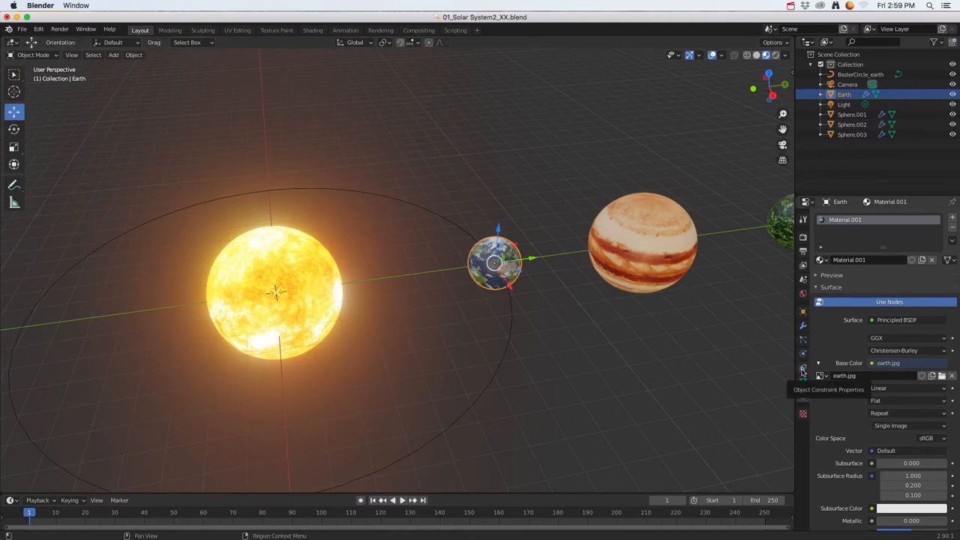
Step: Add a Follow Path object constraint to the Earth
click(804, 367)
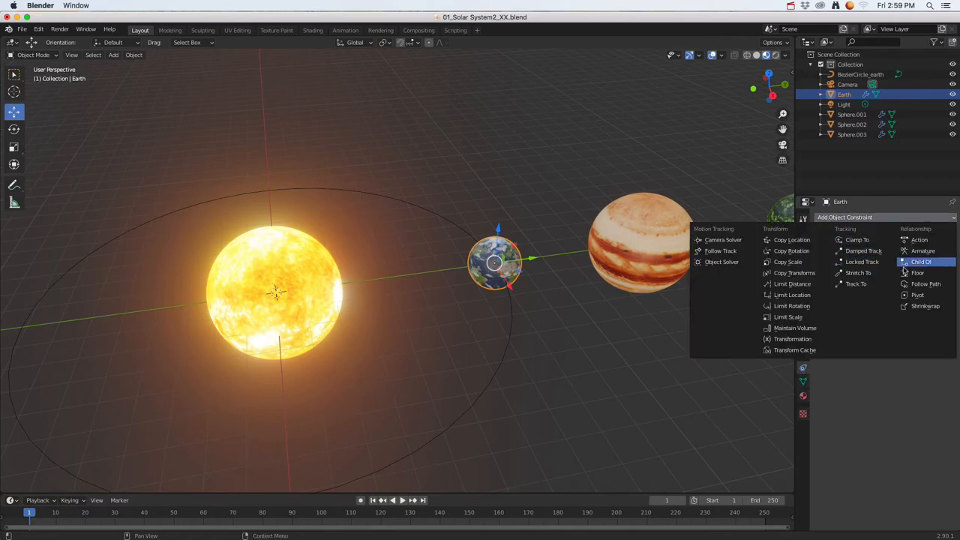
mouse_move(926, 284)
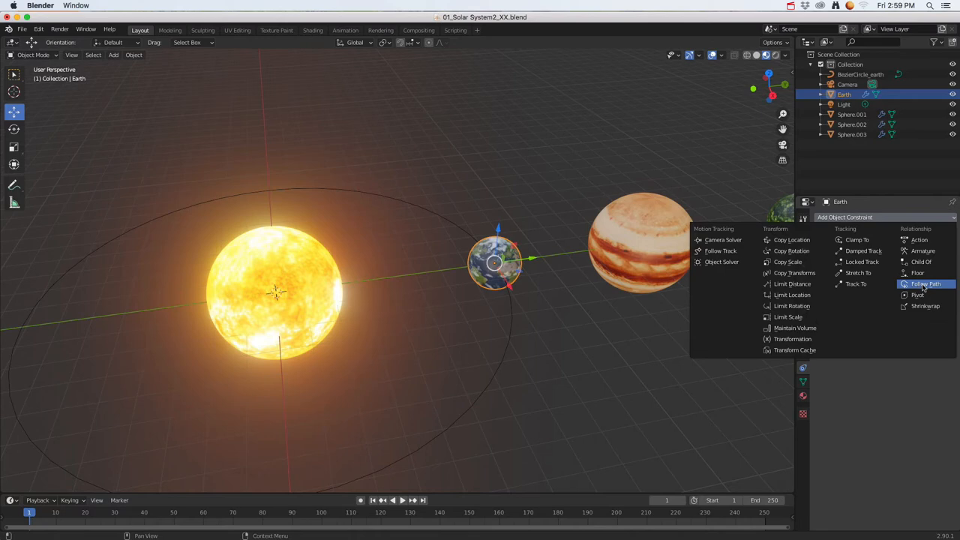
click(925, 283)
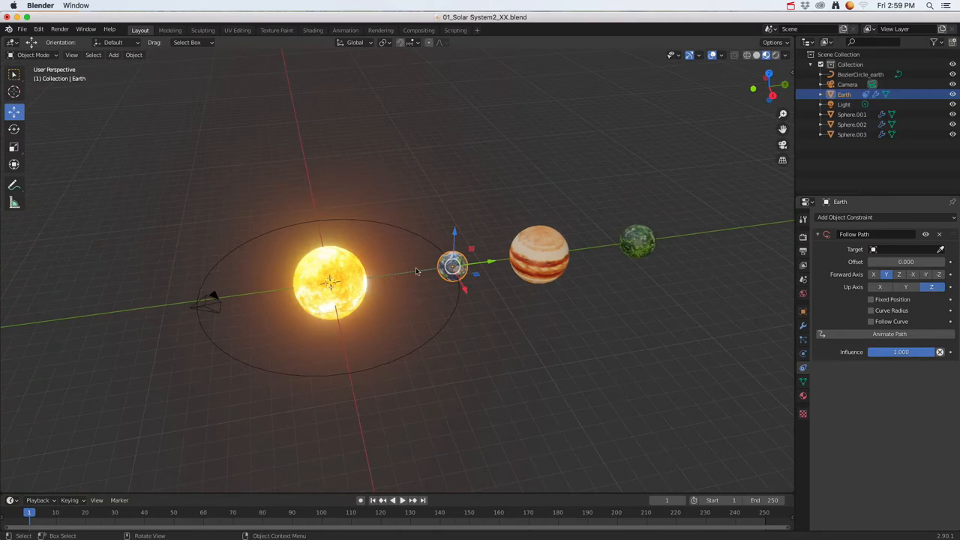
mouse_move(387, 280)
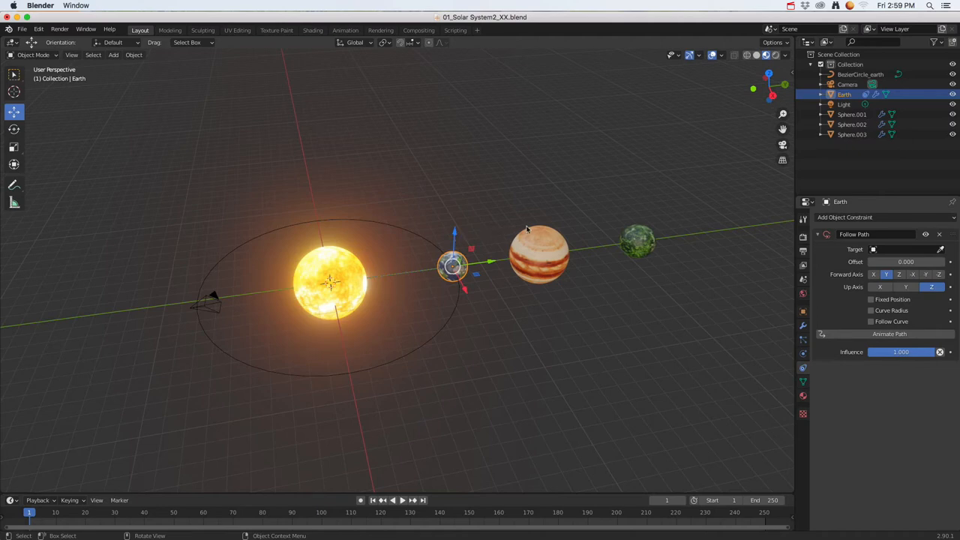
mouse_move(541, 241)
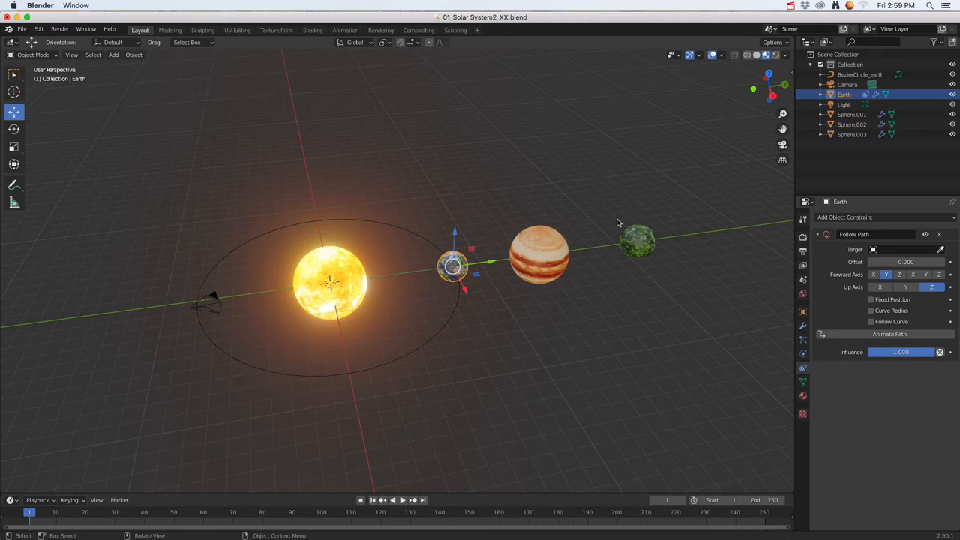
mouse_move(429, 273)
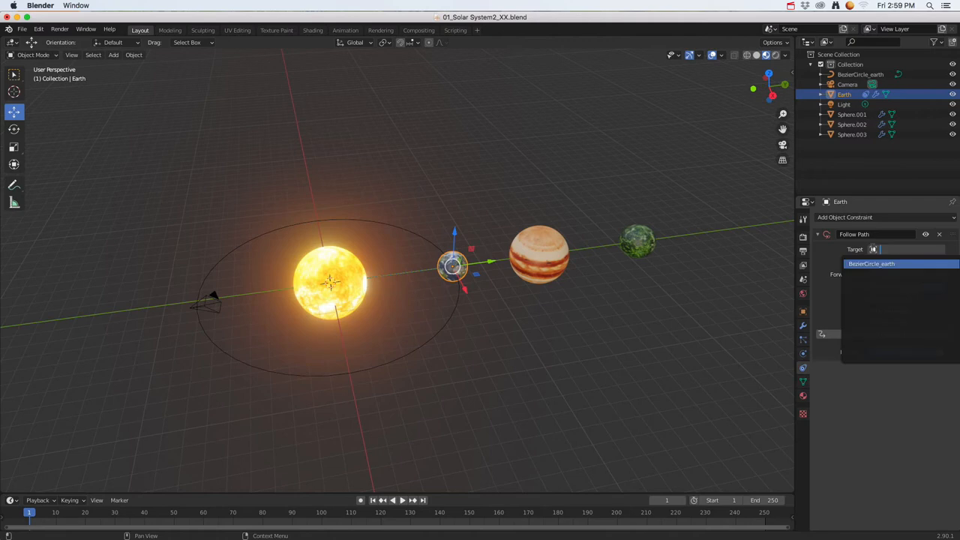
Step: Target Earth's Follow Path at BezierCircle_earth and return the timeline to frame 1
click(869, 264)
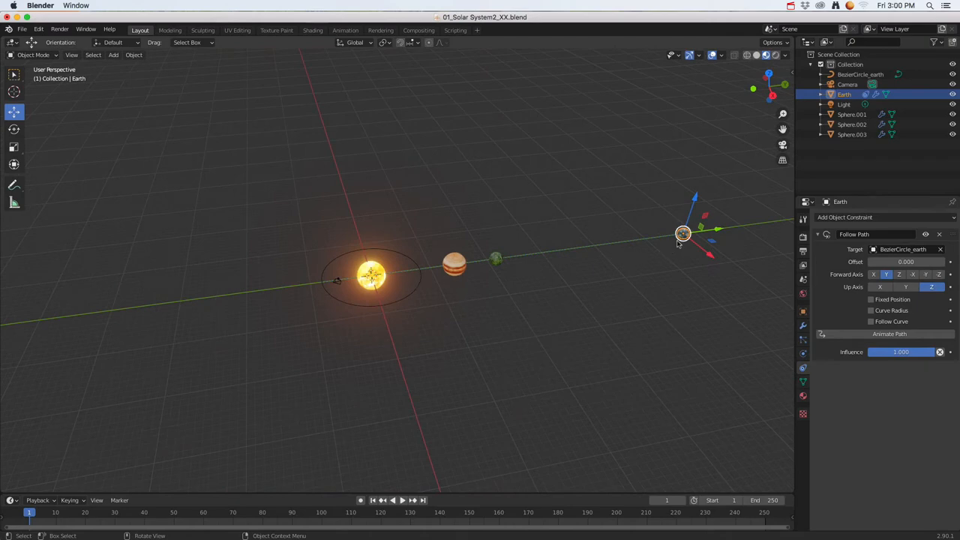
mouse_move(666, 210)
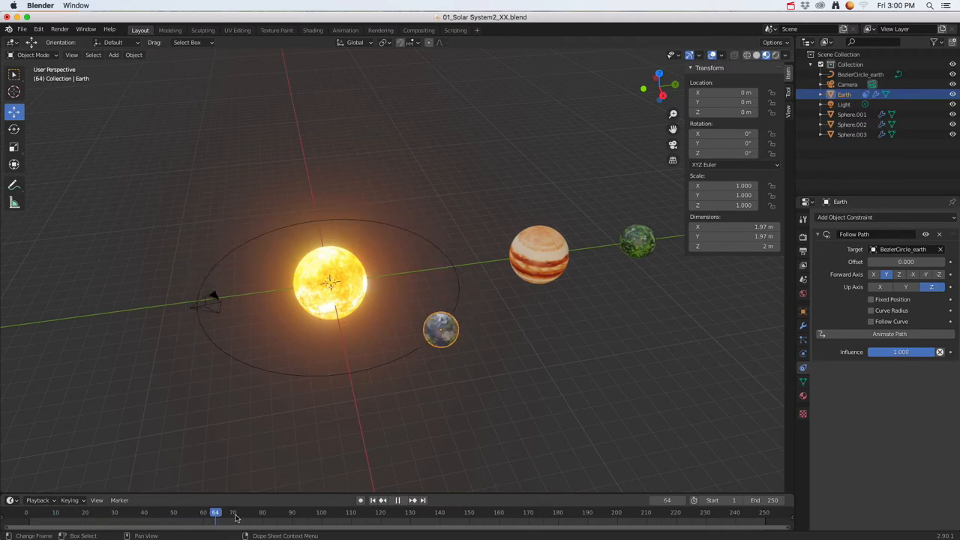
click(363, 513)
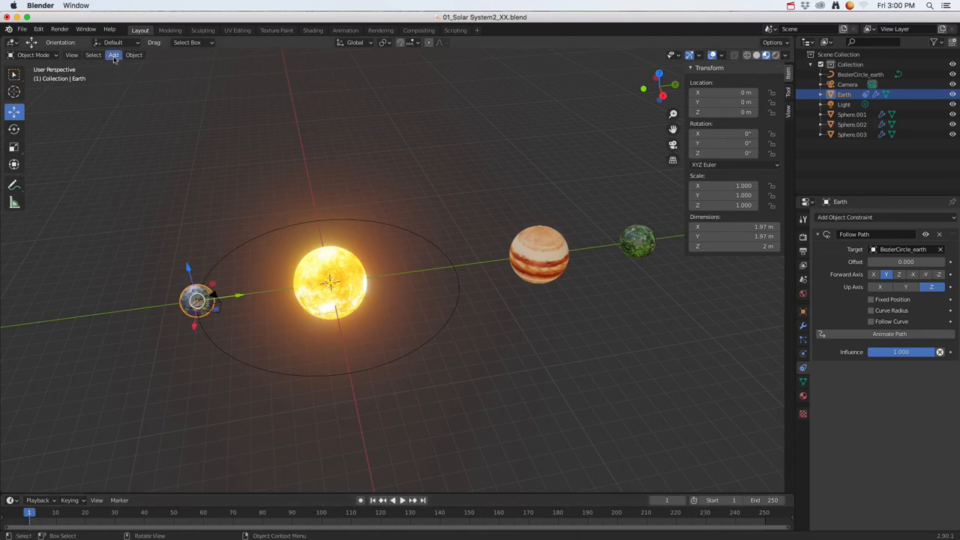
Step: Add a Bezier circle scaled out to Jupiter, name it BezierCircle_jup, and rename Jupiter's sphere to jup
click(114, 54)
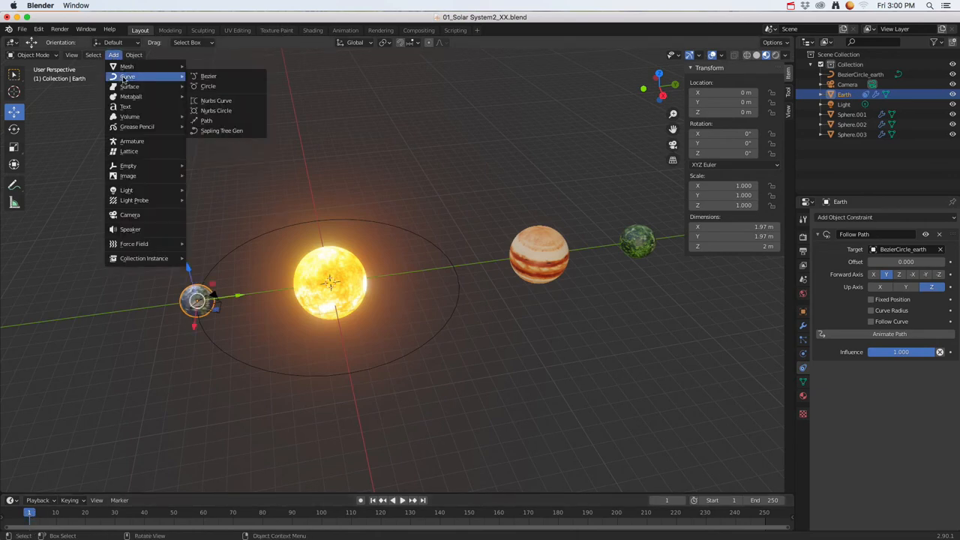
mouse_move(208, 85)
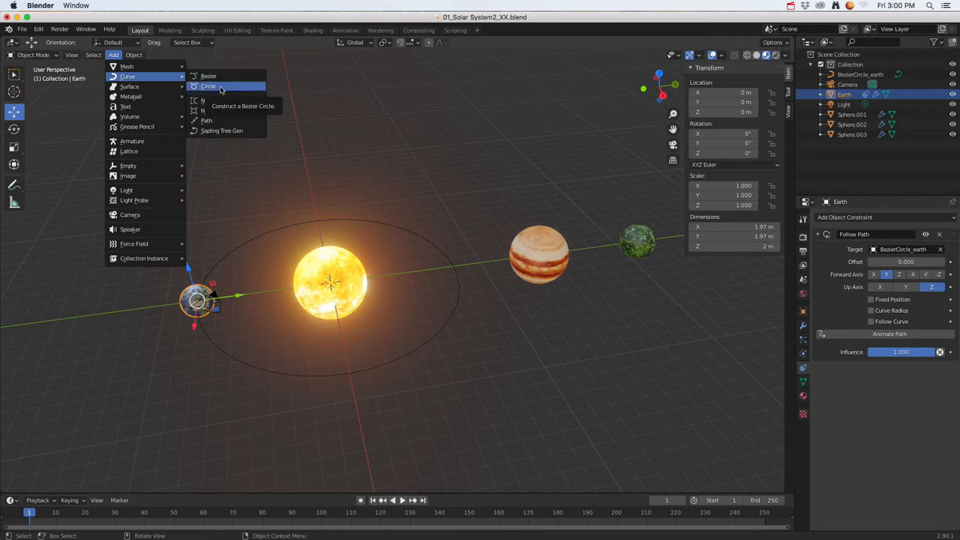
click(209, 86)
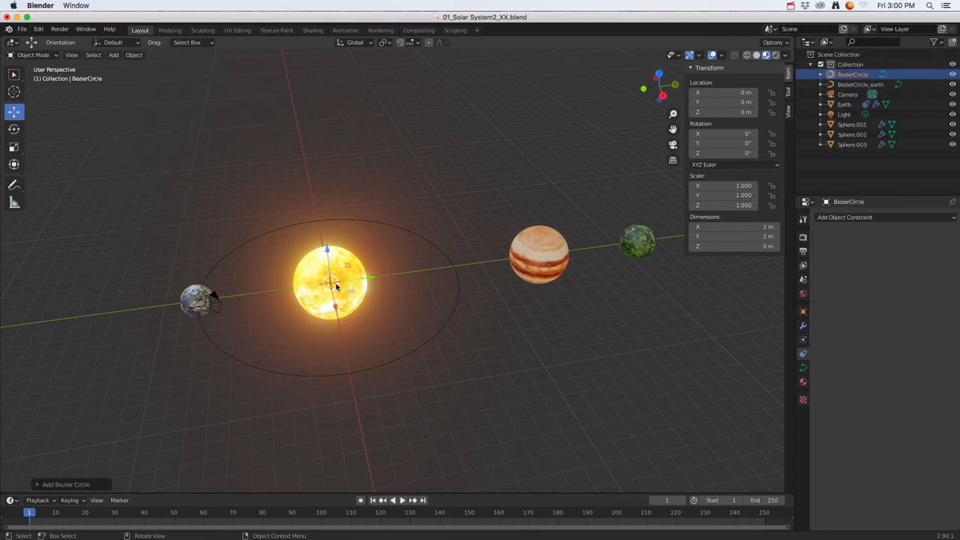
key(s)
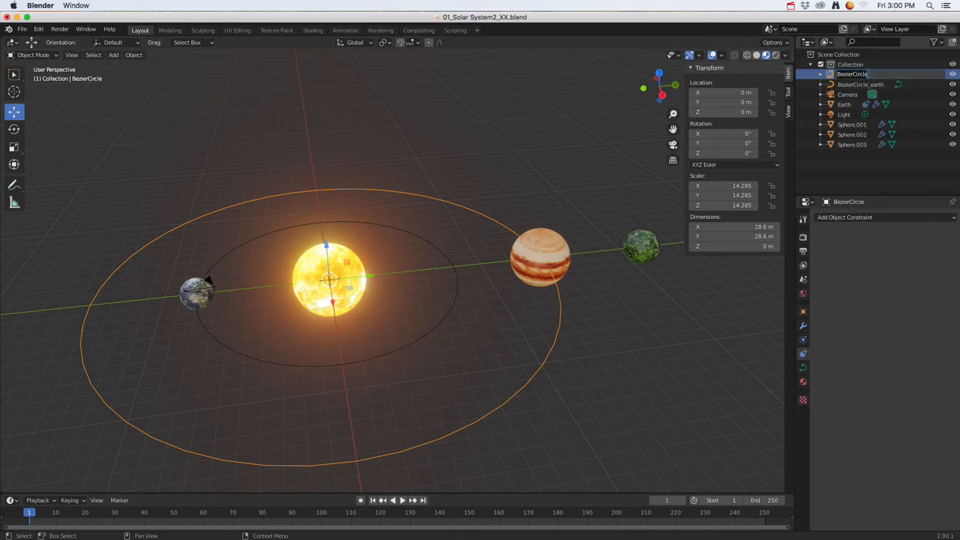
double_click(851, 74)
text(_jup)
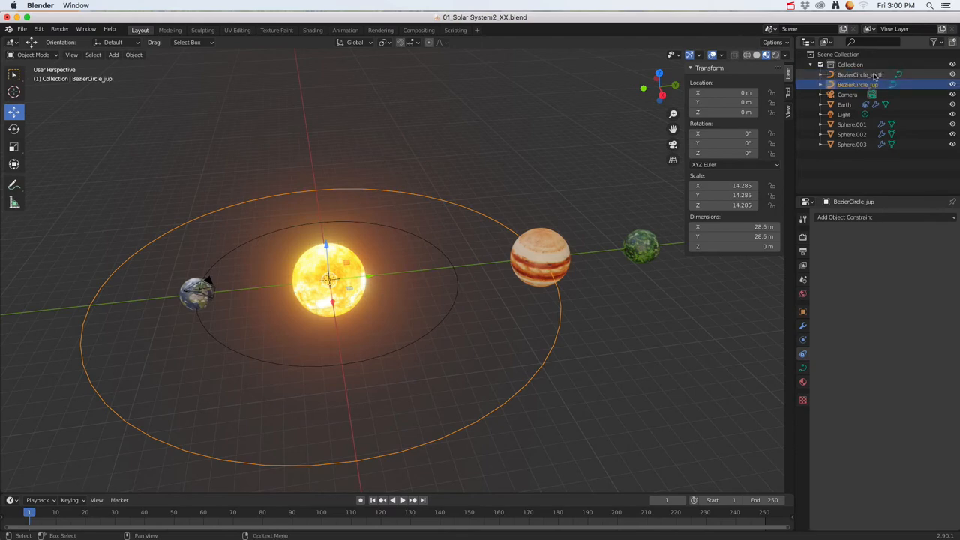
click(852, 124)
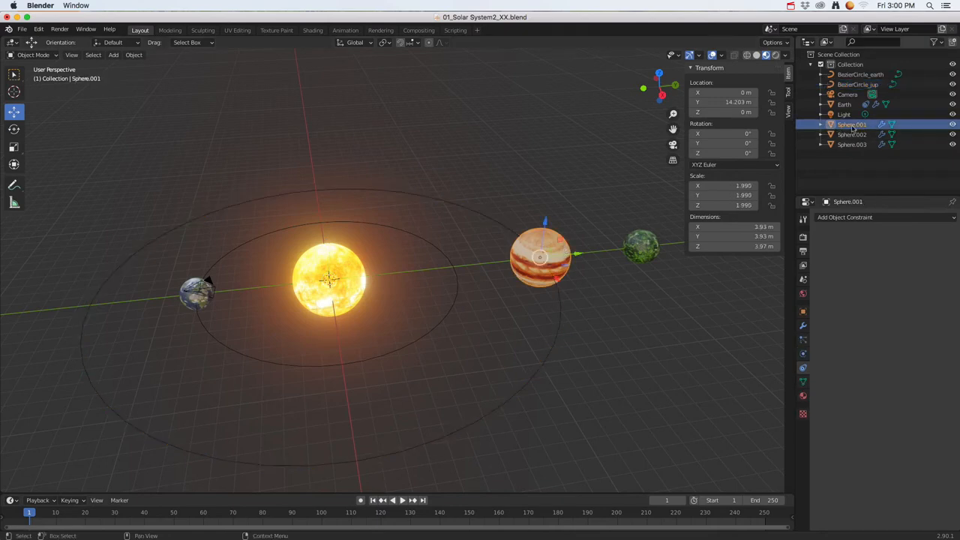
double_click(852, 125)
text(jup)
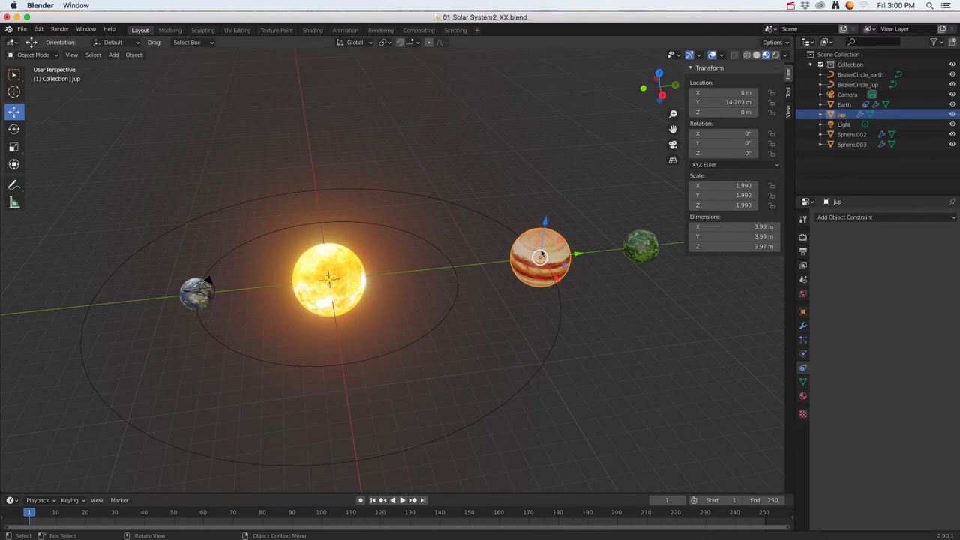
mouse_move(787, 318)
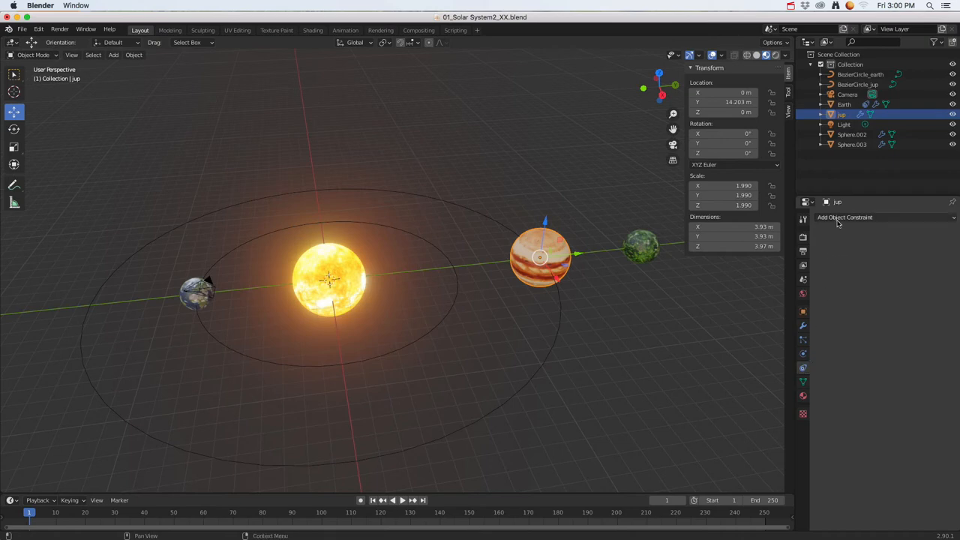
Step: Give jup a Follow Path constraint targeting BezierCircle_jup and animate its path
click(846, 216)
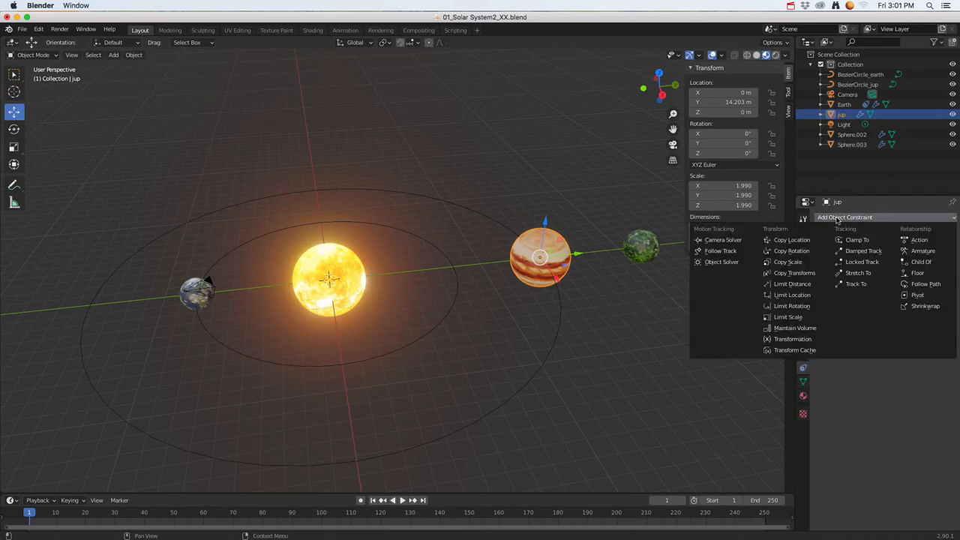
mouse_move(925, 283)
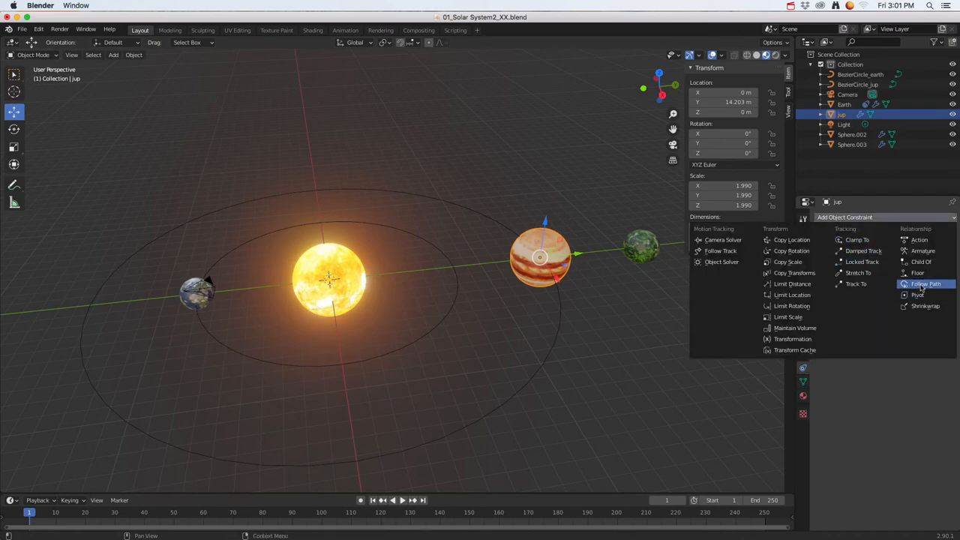
click(927, 283)
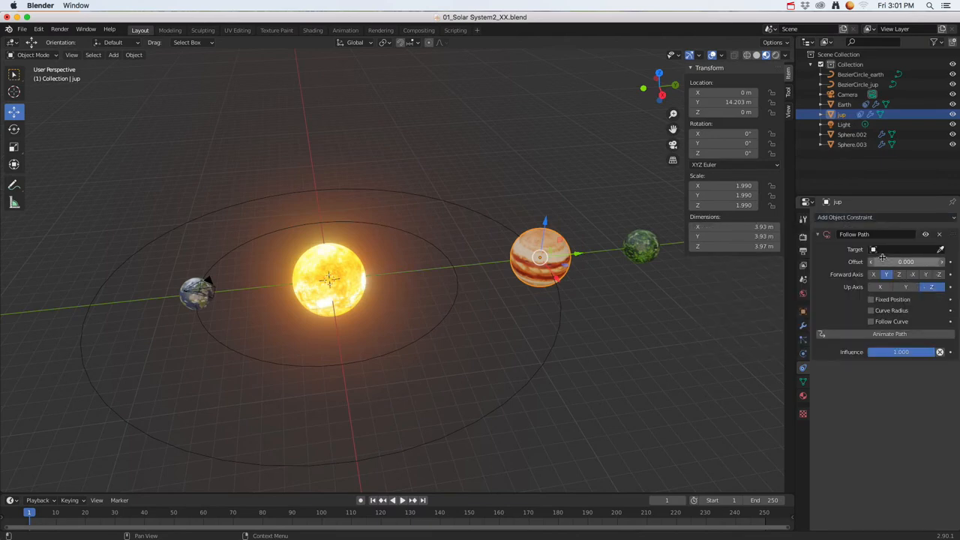
click(908, 249)
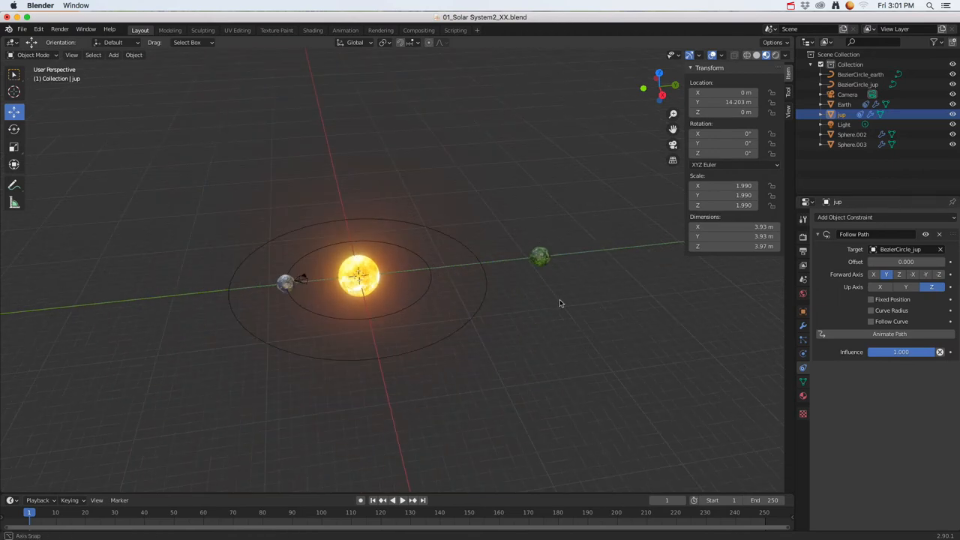
drag(558, 303, 598, 294)
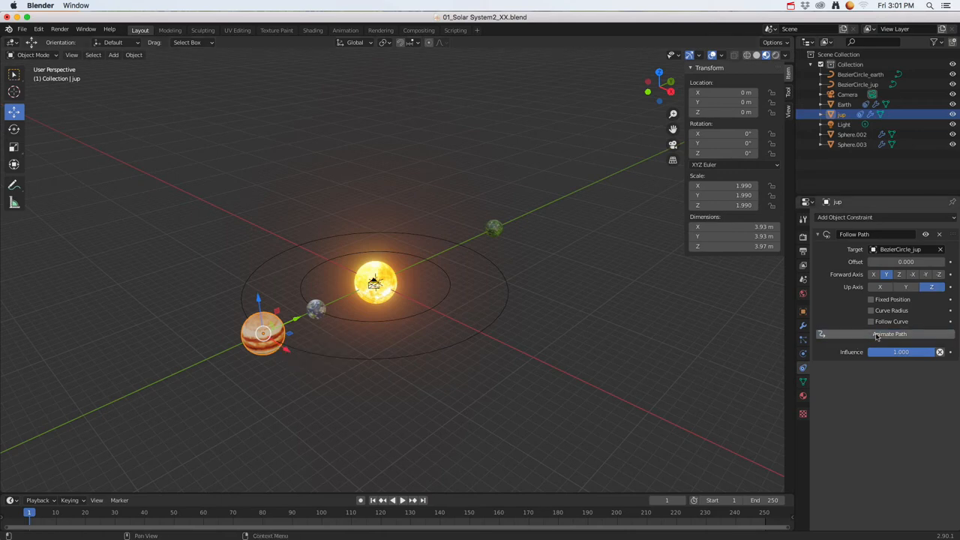
click(63, 513)
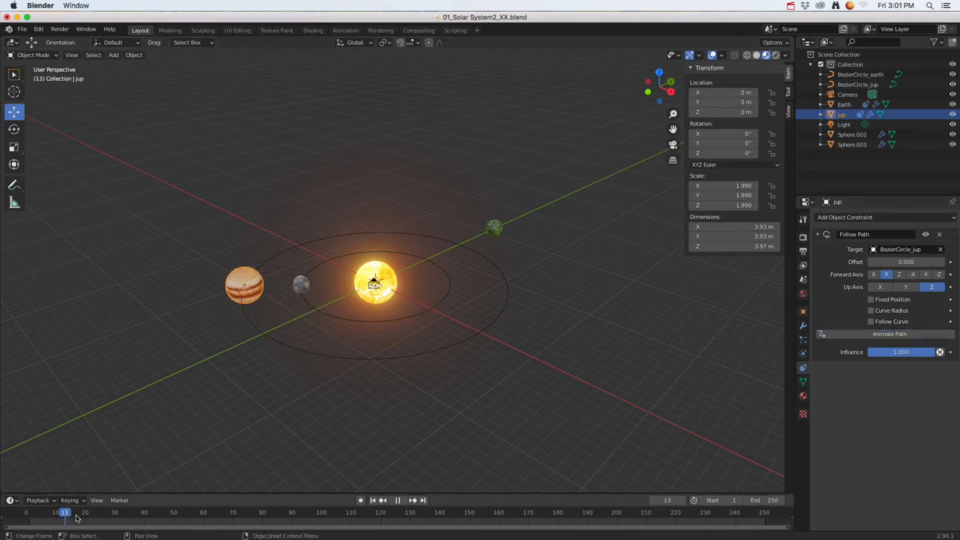
Step: Preview Jupiter's position along its orbit at a later frame
click(28, 513)
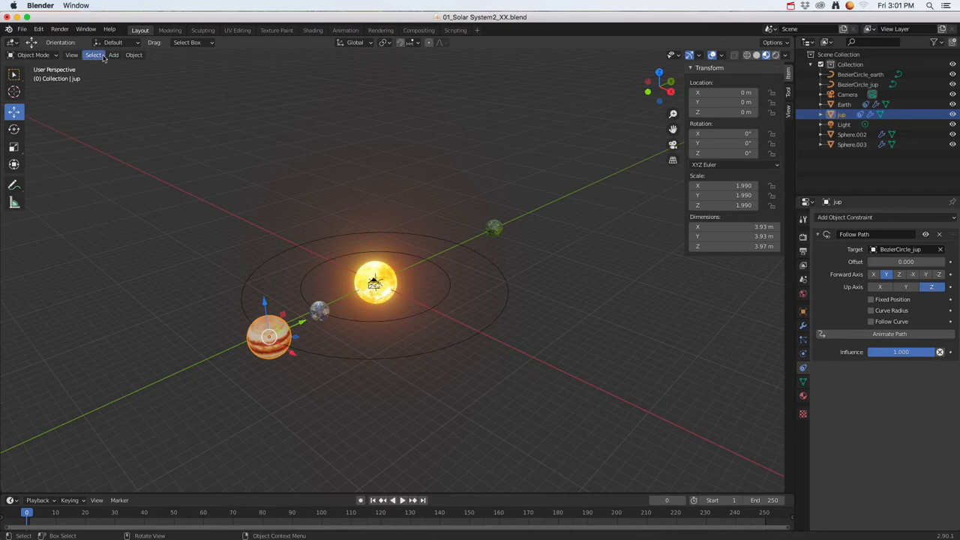
Step: Add a third Bezier circle for the green planet and rename it BezierCircle_green
click(114, 54)
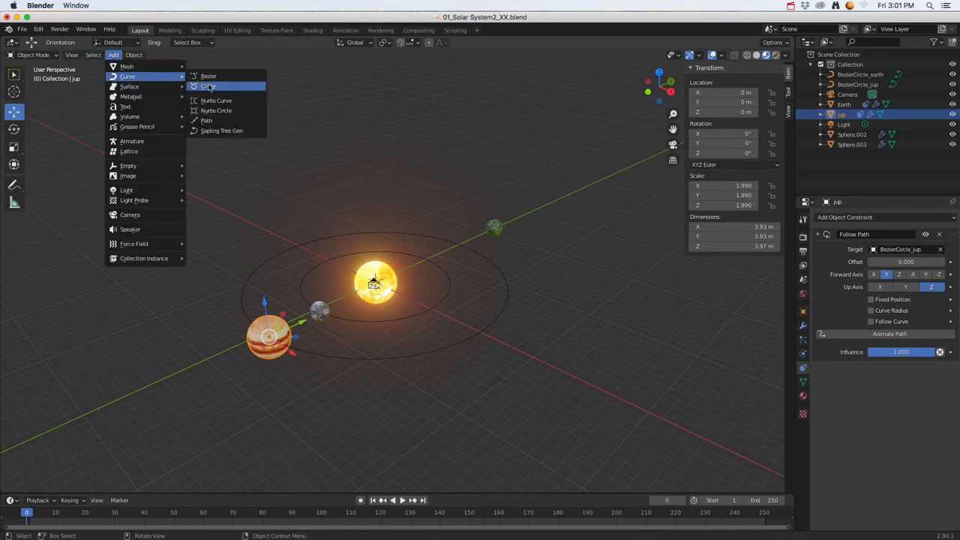
click(213, 85)
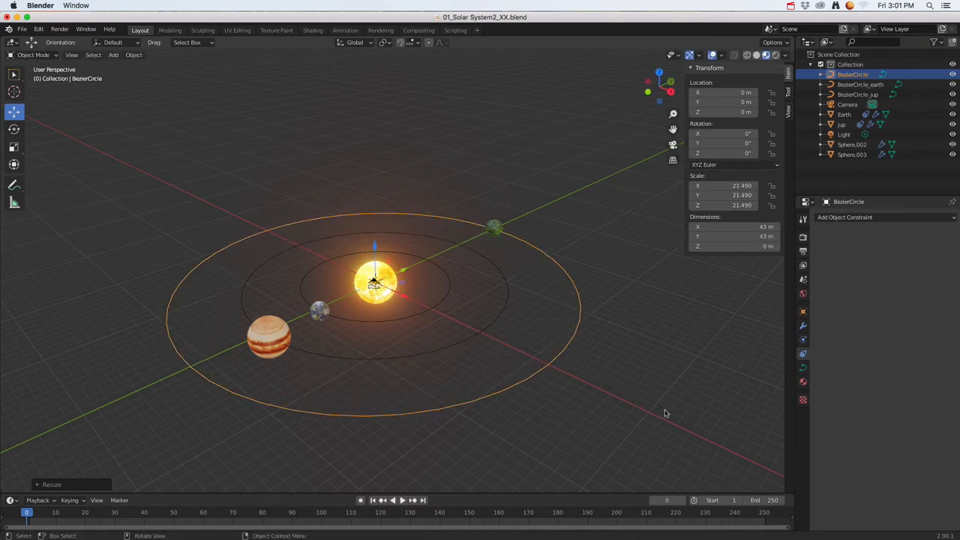
click(491, 227)
text(green)
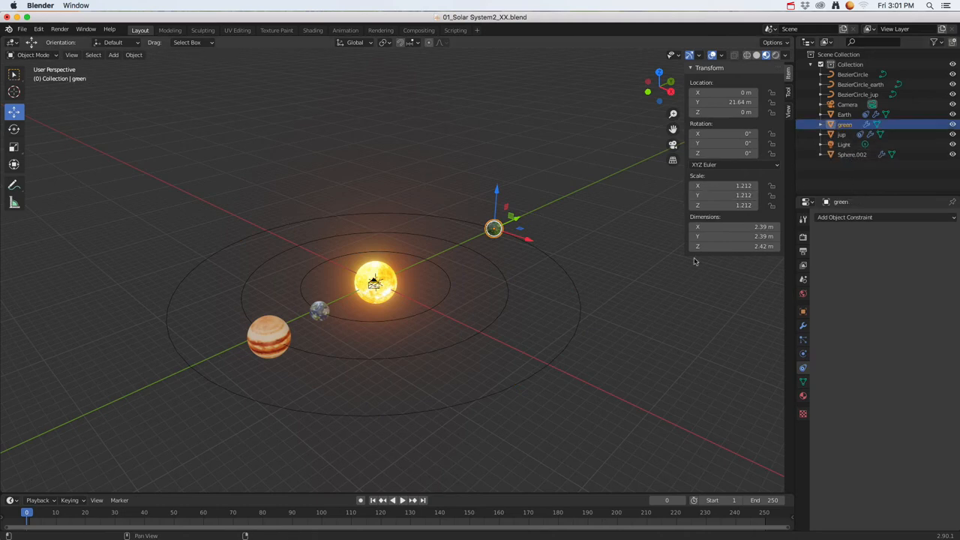
click(851, 75)
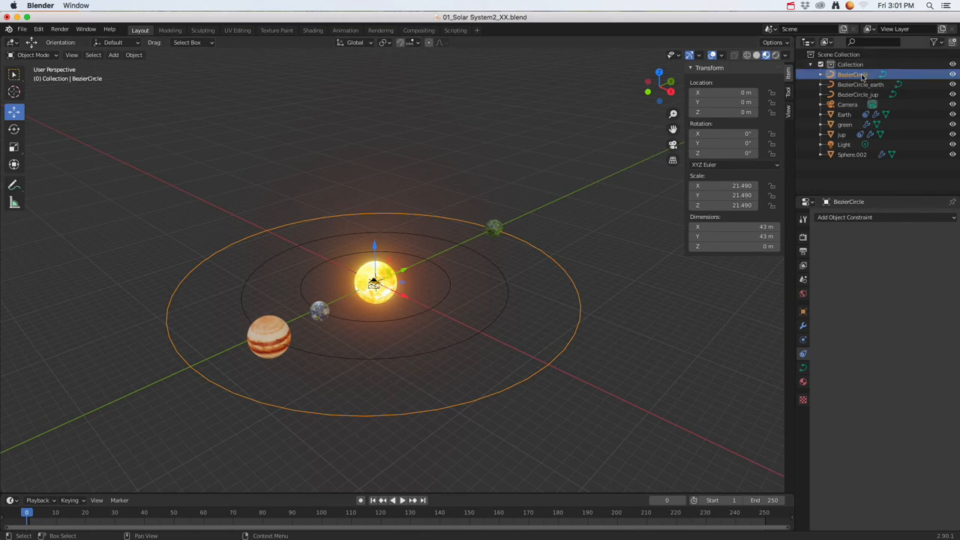
double_click(852, 75)
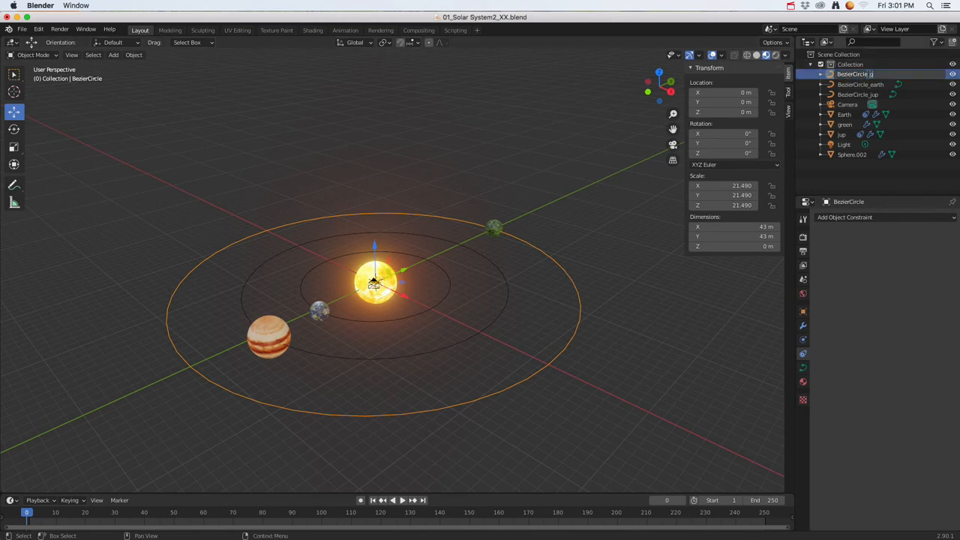
click(861, 75)
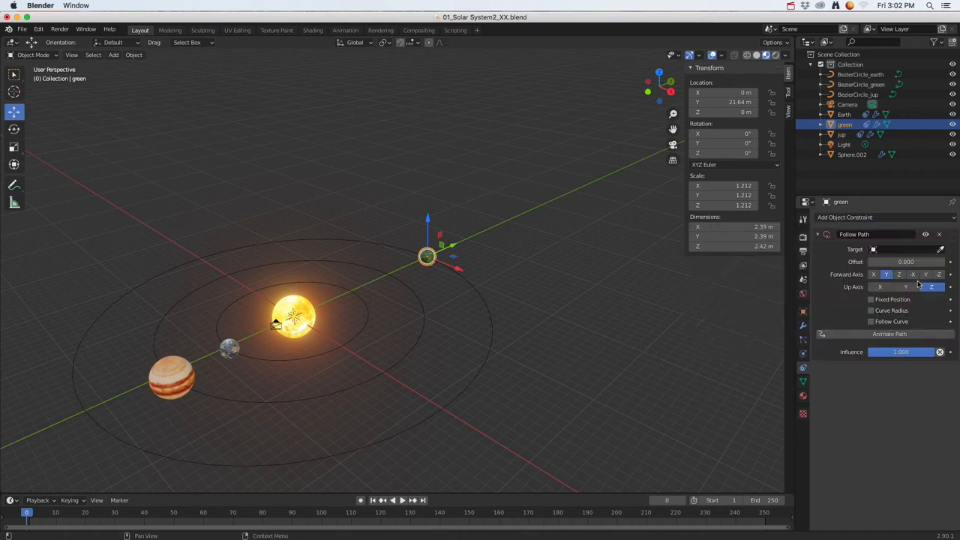
Step: Set the green planet's Follow Path target to BezierCircle_green
click(907, 249)
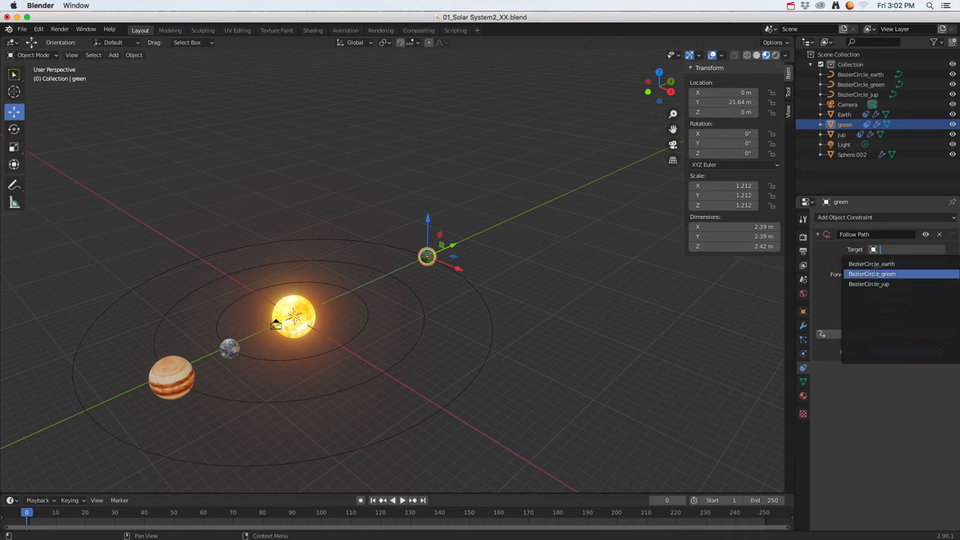
click(871, 273)
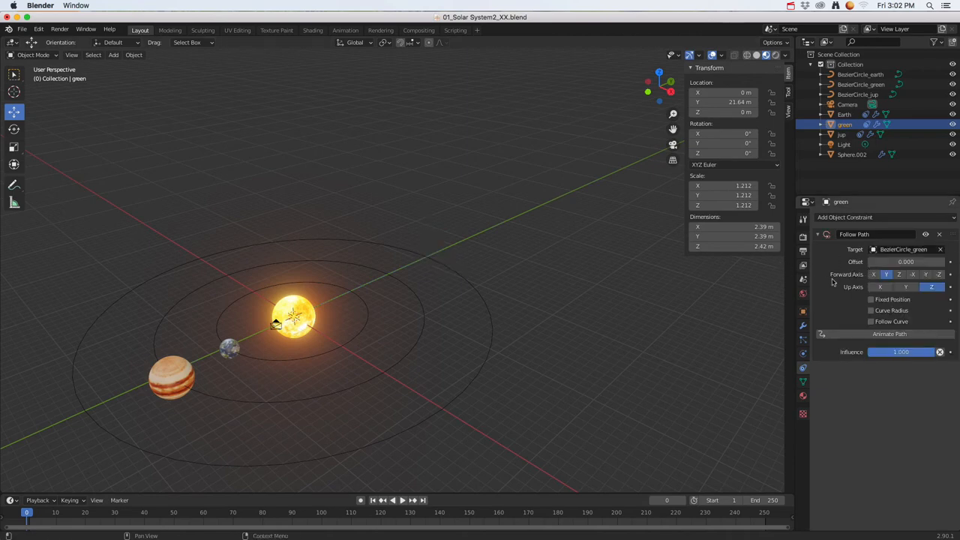
double_click(717, 102)
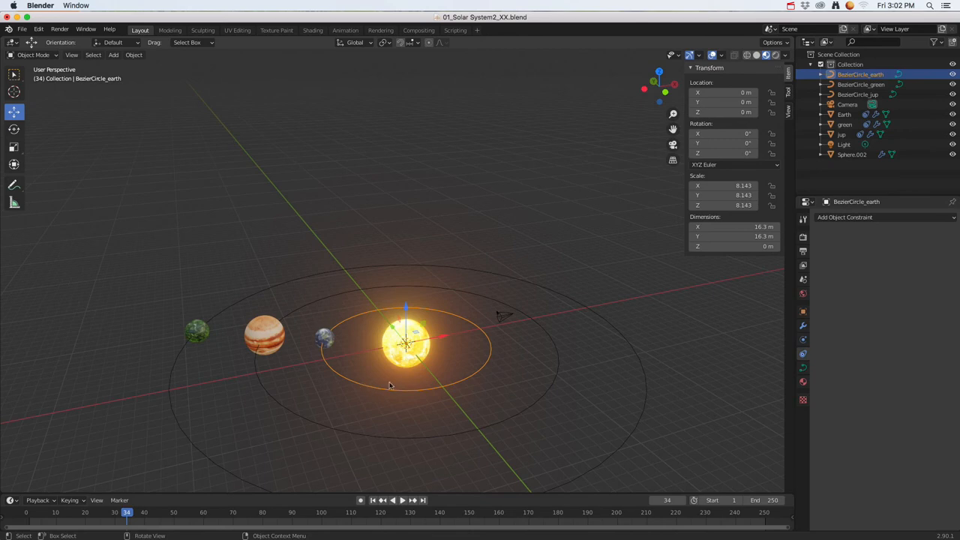
mouse_move(249, 344)
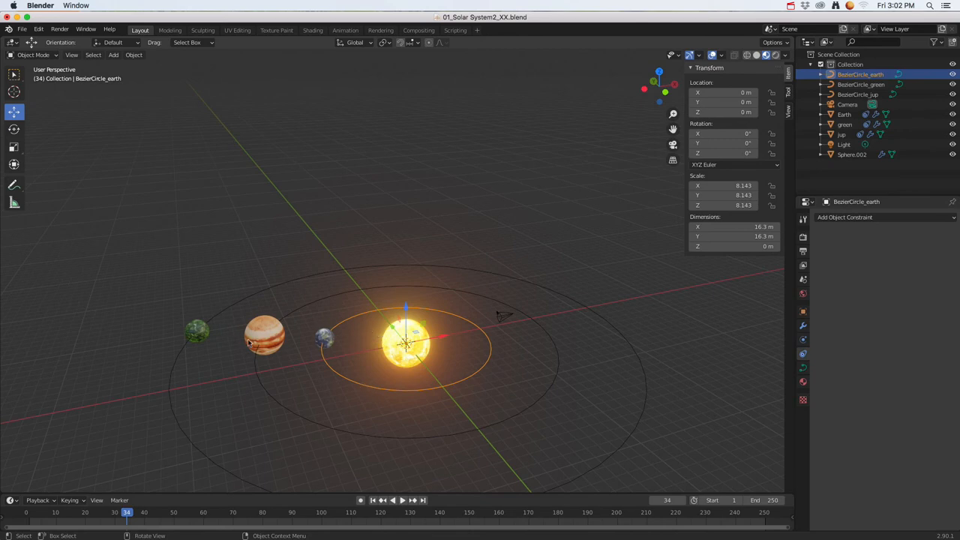
mouse_move(381, 390)
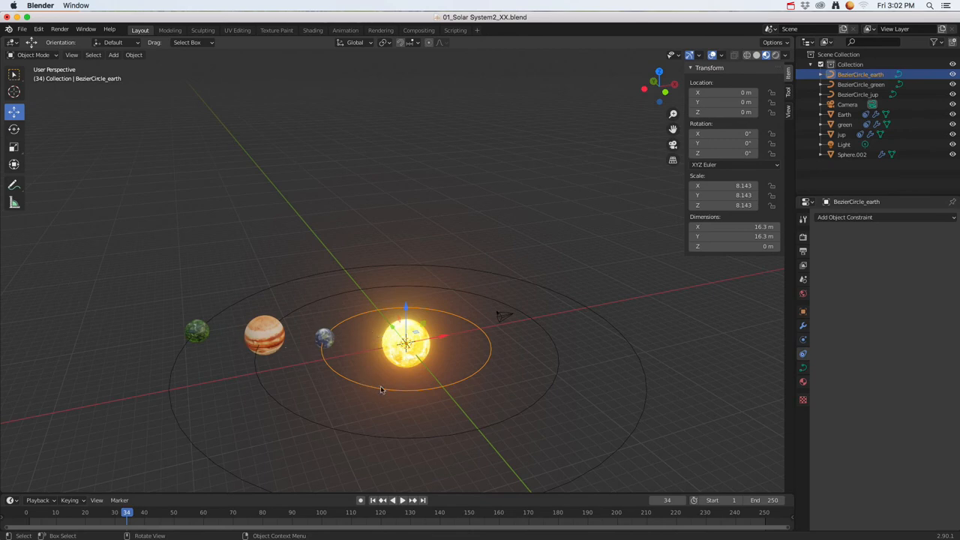
Step: Rotate BezierCircle_earth about X to incline the Earth's orbit around the Sun
key(r)
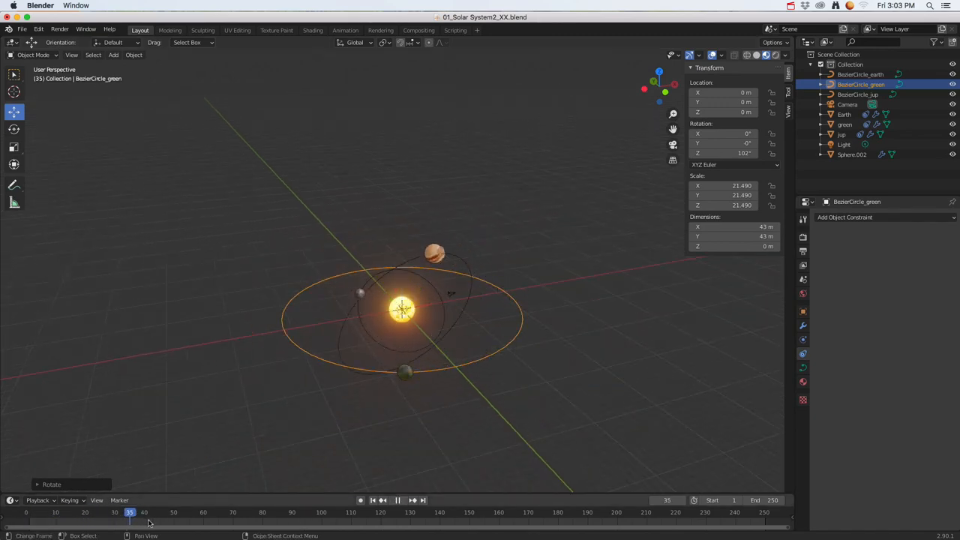
click(305, 513)
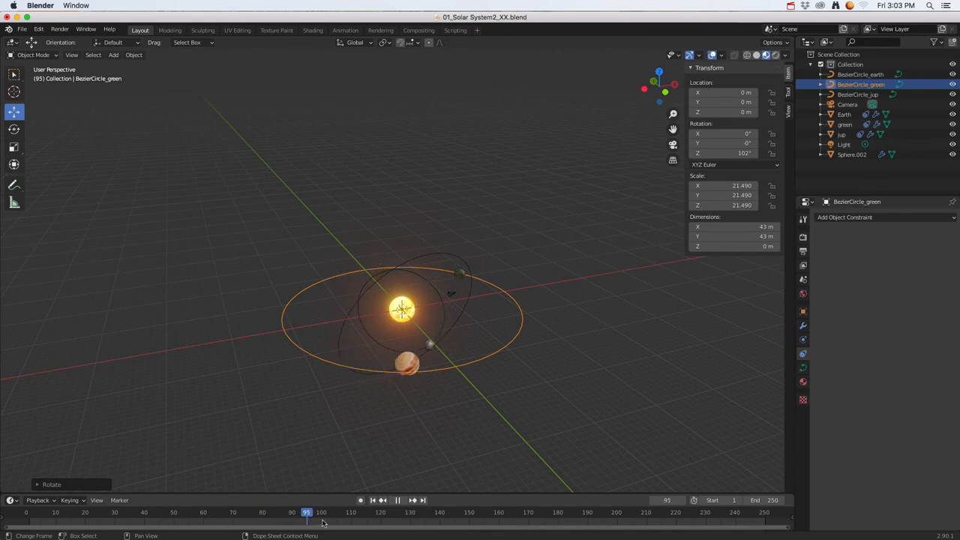
click(487, 513)
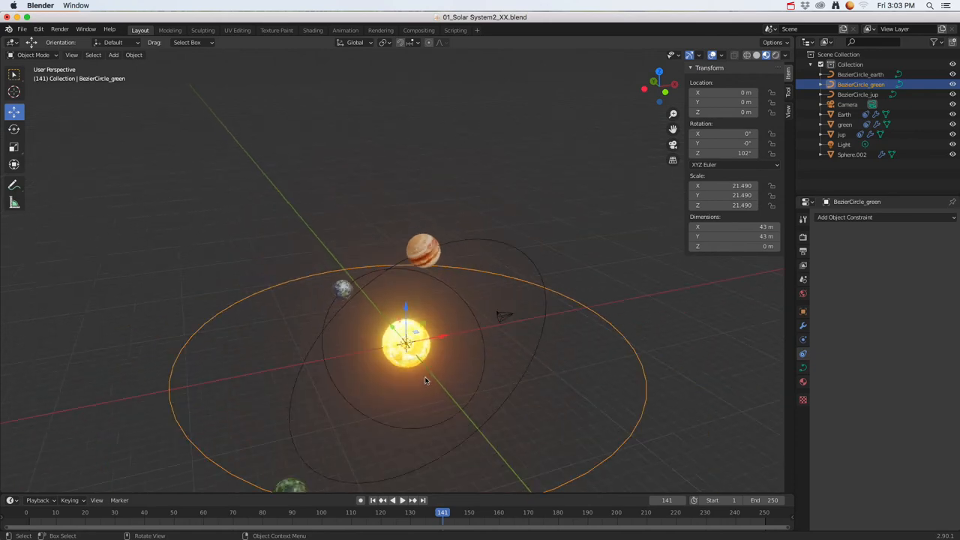
click(395, 513)
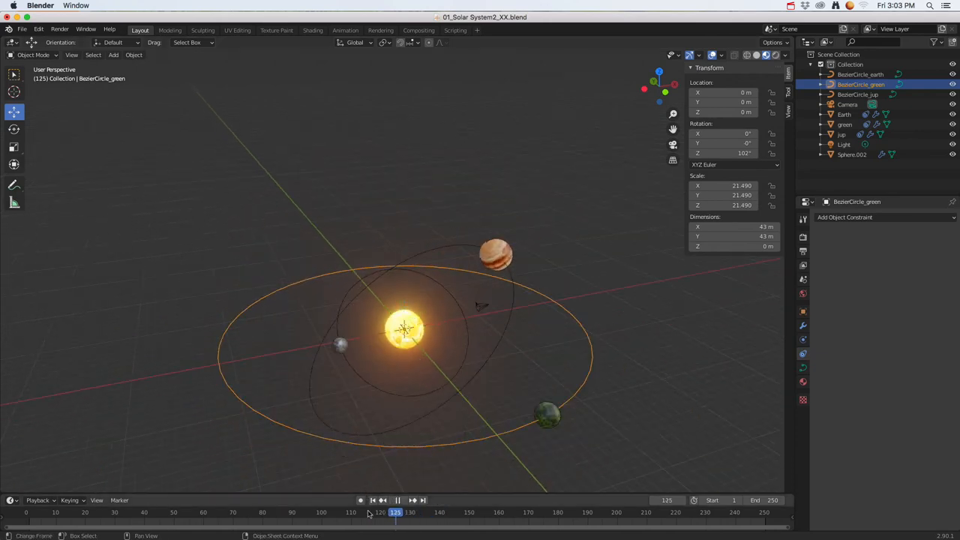
click(177, 513)
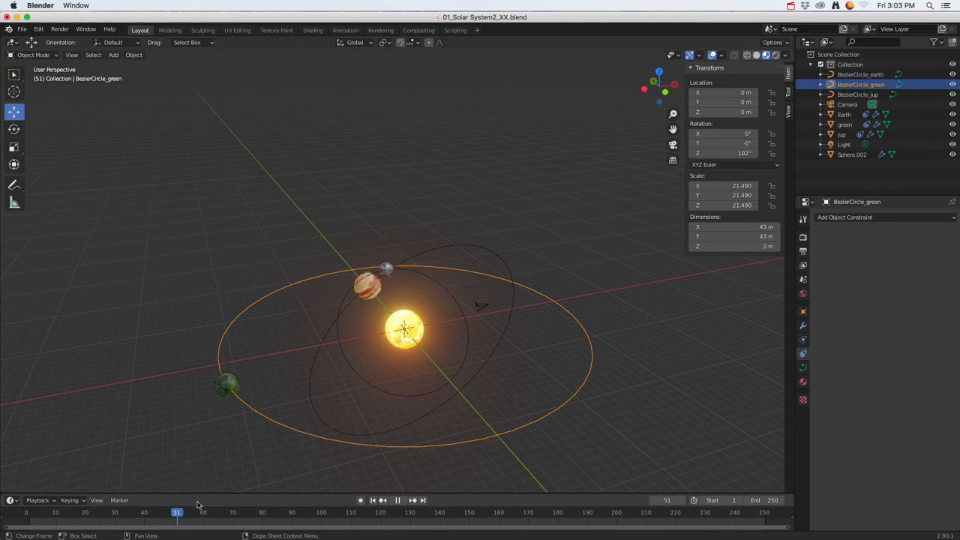
click(410, 501)
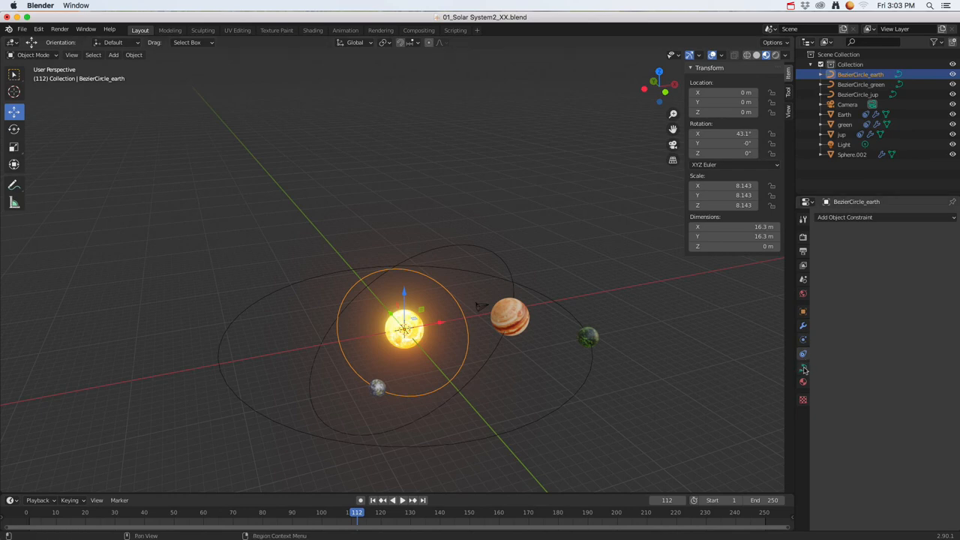
Step: Show BezierCircle_earth's curve data with the Path Animation panel expanded
click(802, 368)
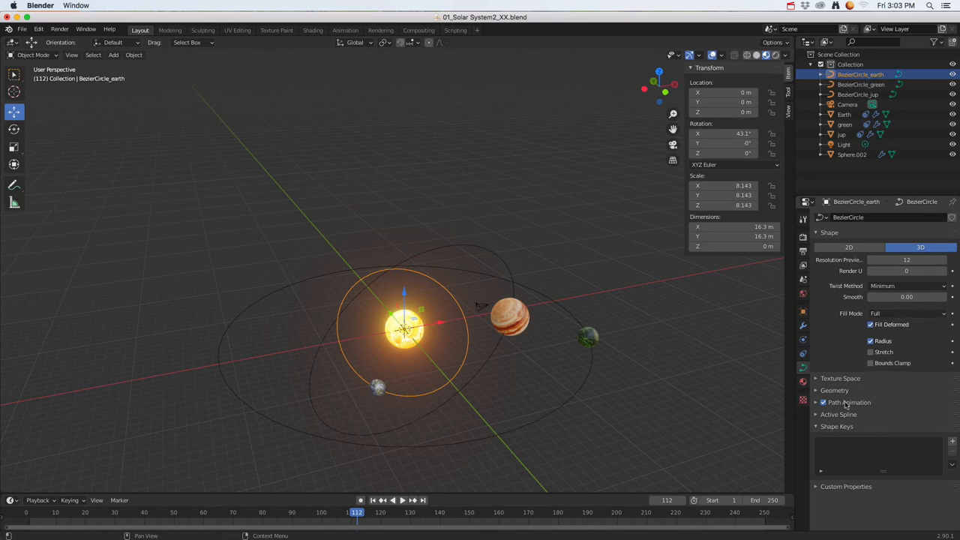
mouse_move(858, 372)
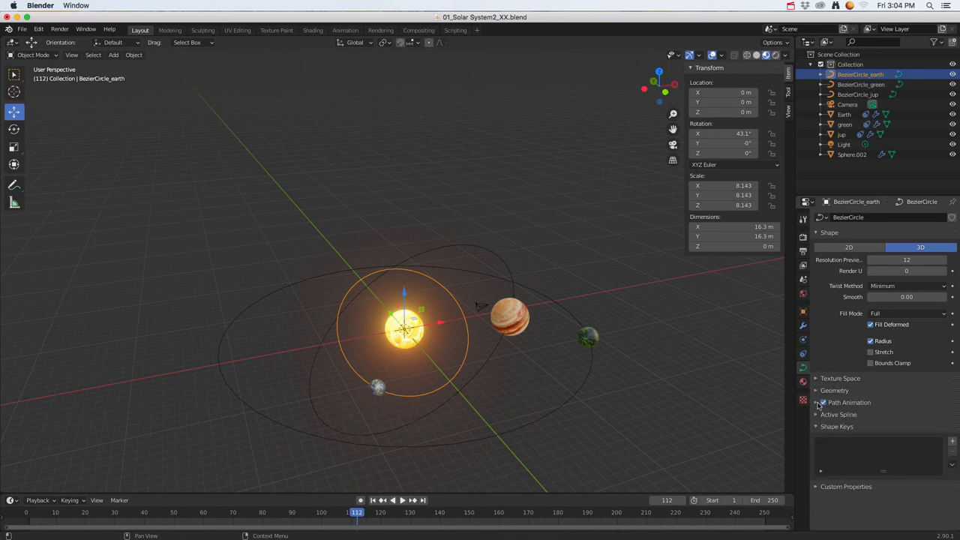
click(817, 402)
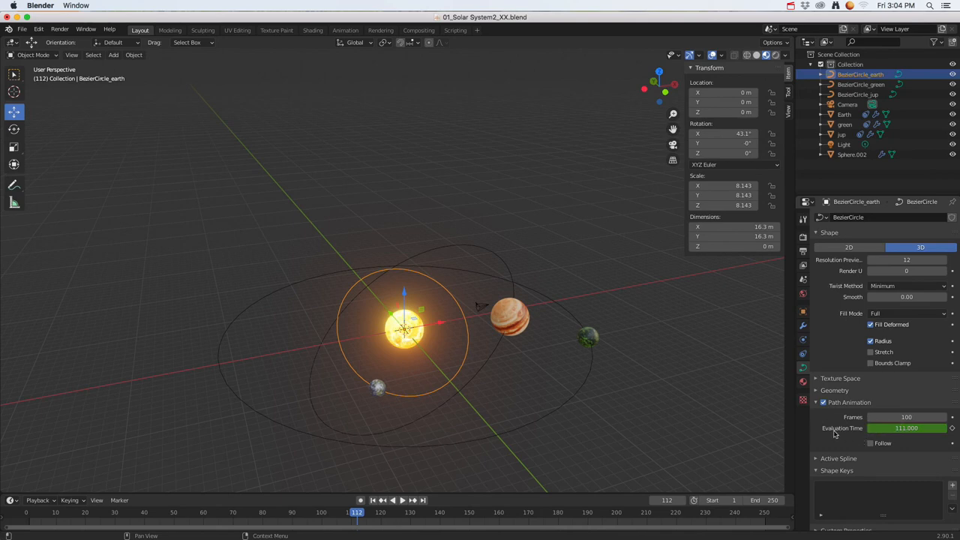
click(905, 429)
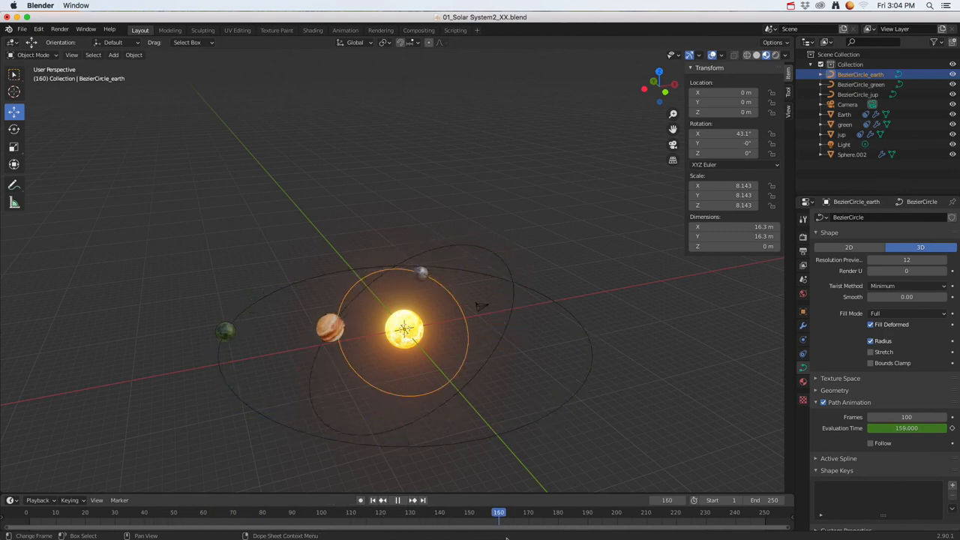
Step: Set the Earth path animation to 200 frames and return to frame 1
click(510, 513)
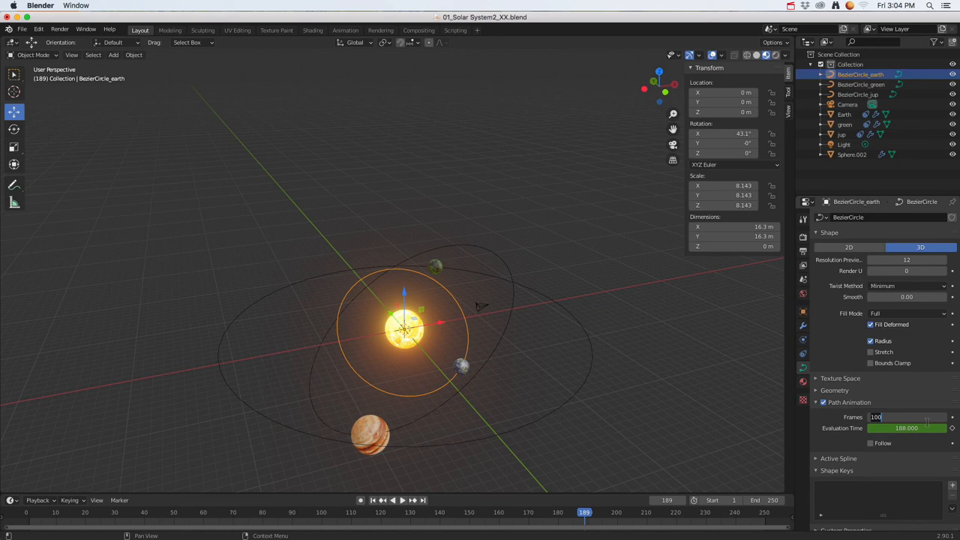
text(200)
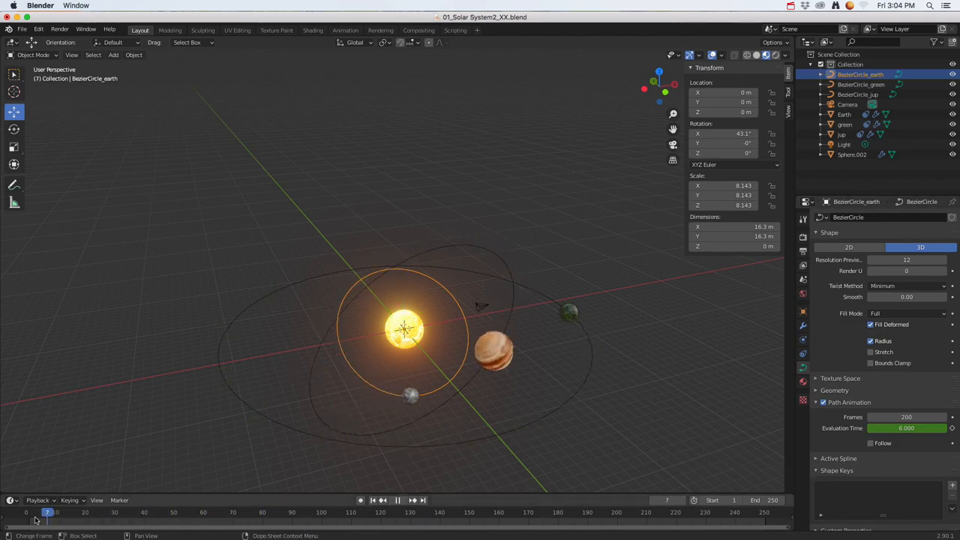
click(27, 513)
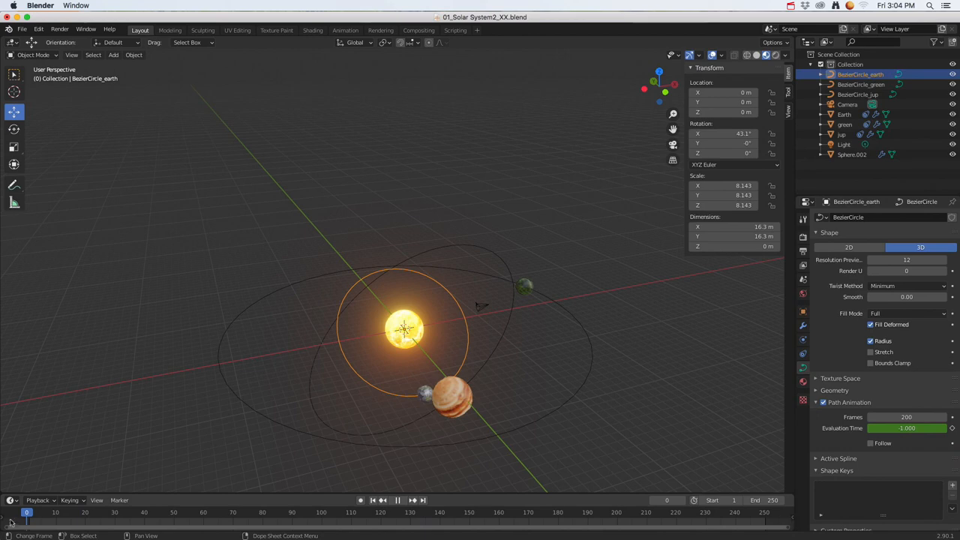